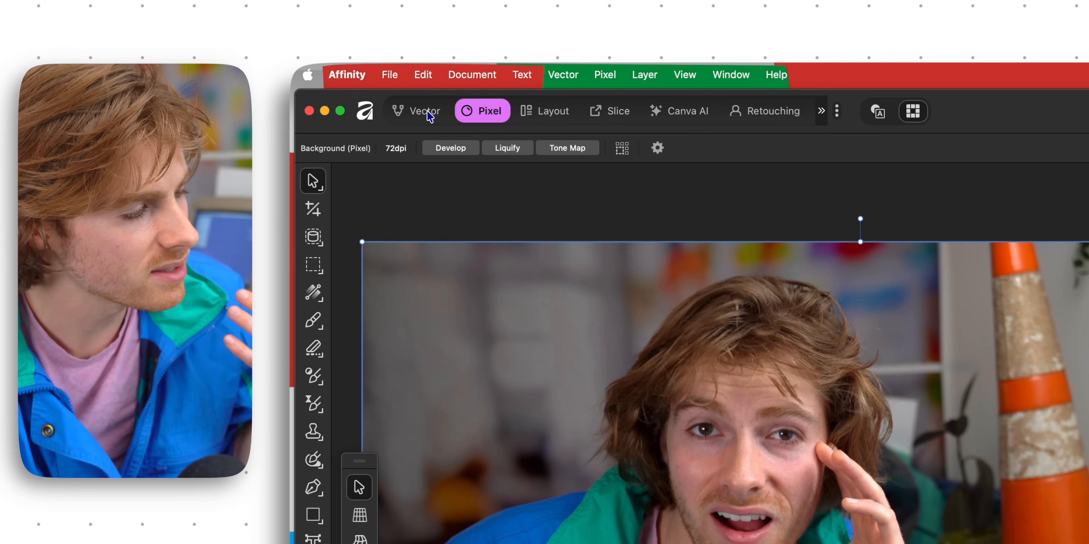
- Browse the vector and layout workspaces, then land on Color Grading with its Adjustments list
left_click(421, 110)
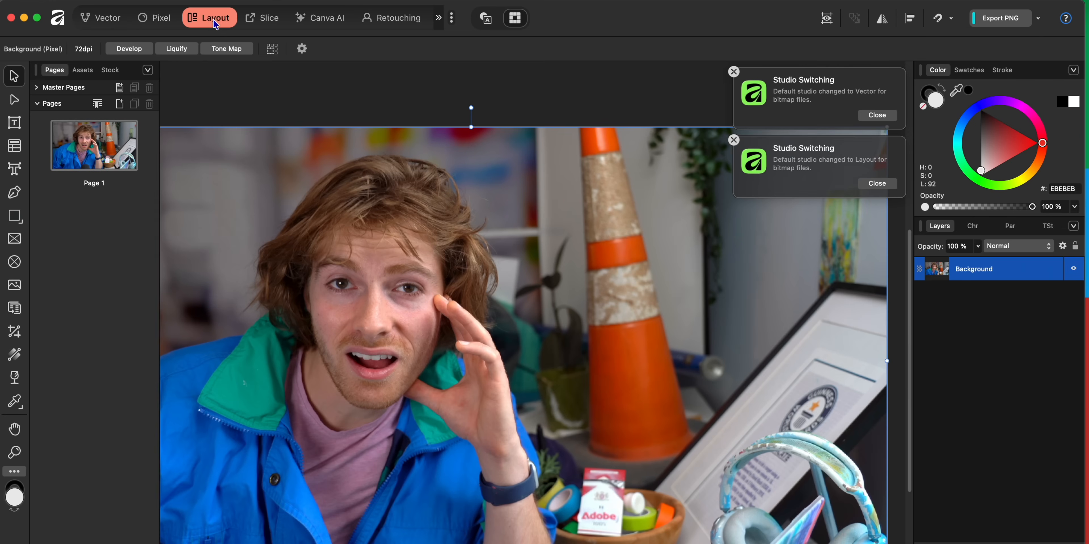
left_click(877, 115)
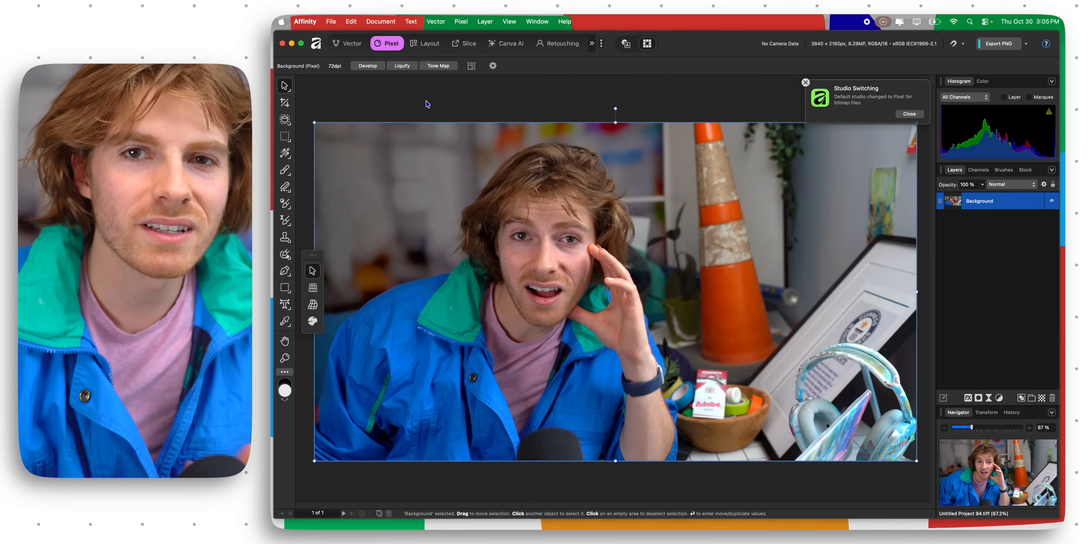
left_click(909, 114)
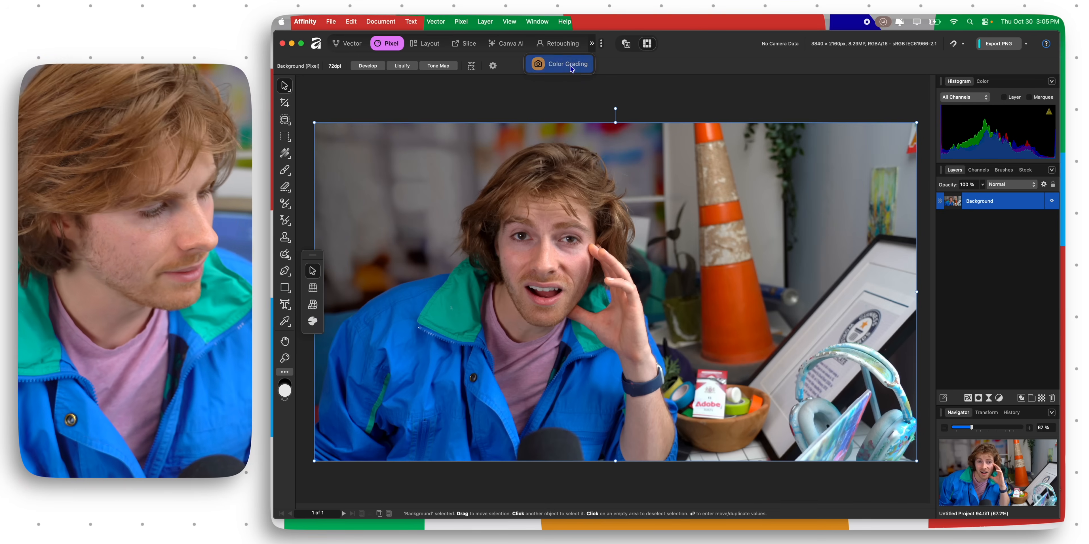
left_click(559, 64)
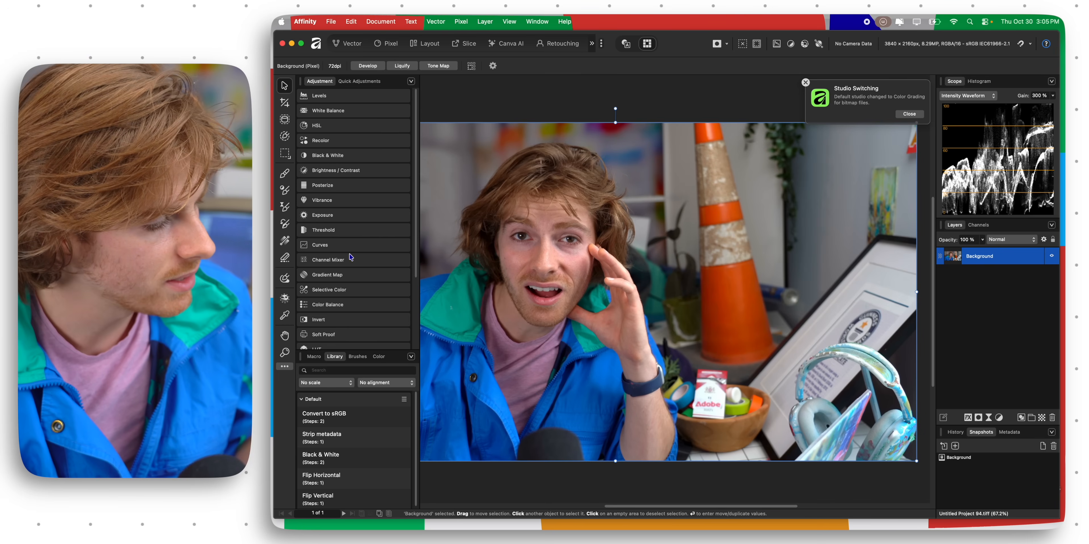
left_click(359, 81)
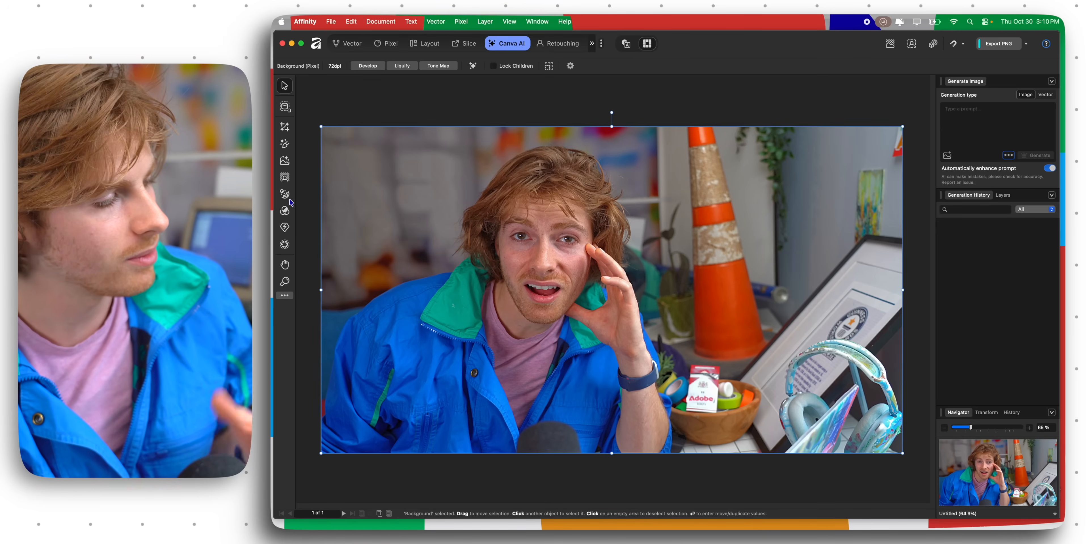
mouse_move(284, 195)
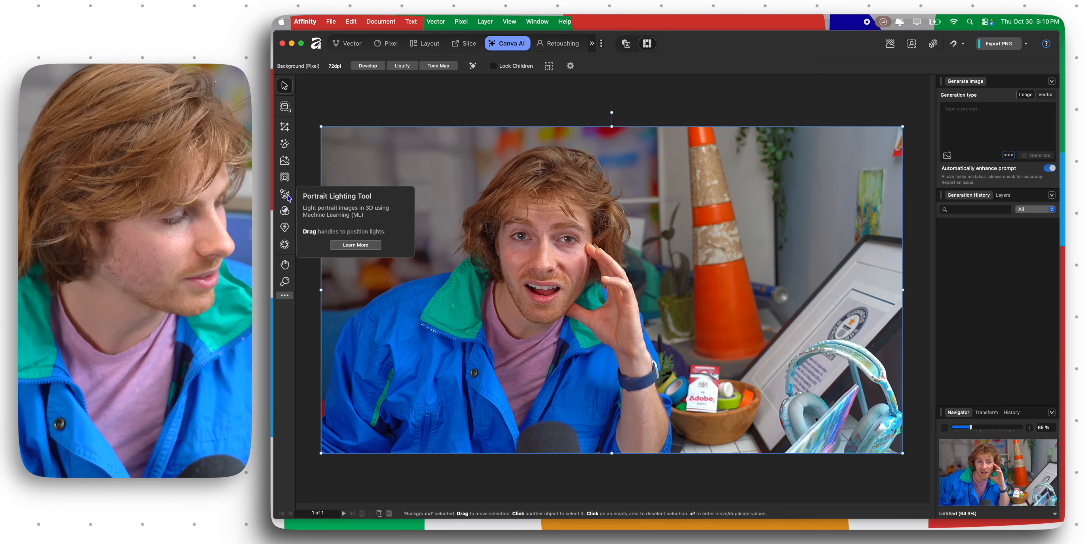
- Choose the Portrait Lighting tool to relight the portrait in 3D
left_click(284, 195)
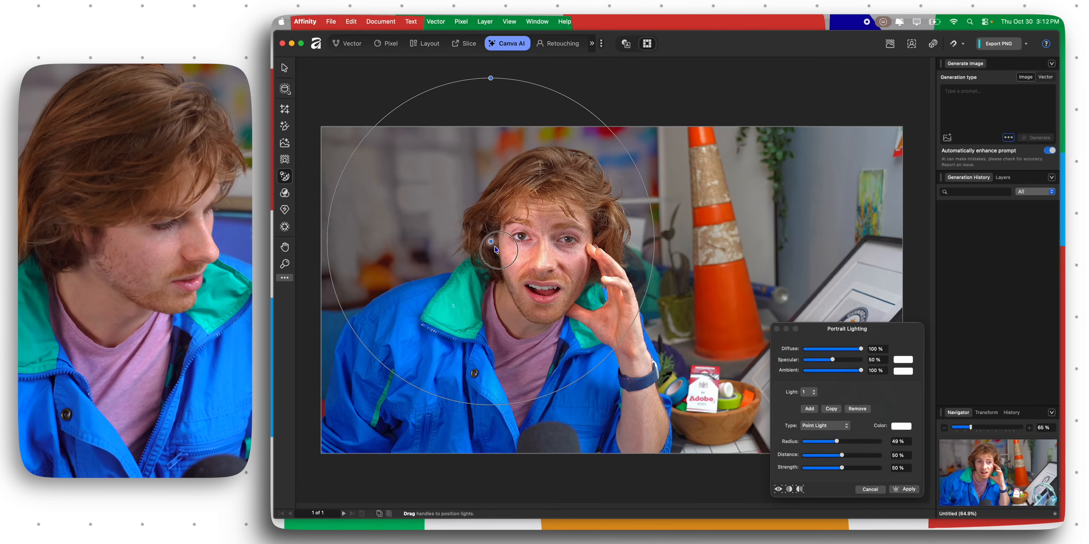
- Position the point light on the face near the eyes and settle its radius around 35%
left_click_drag(495, 248, 427, 248)
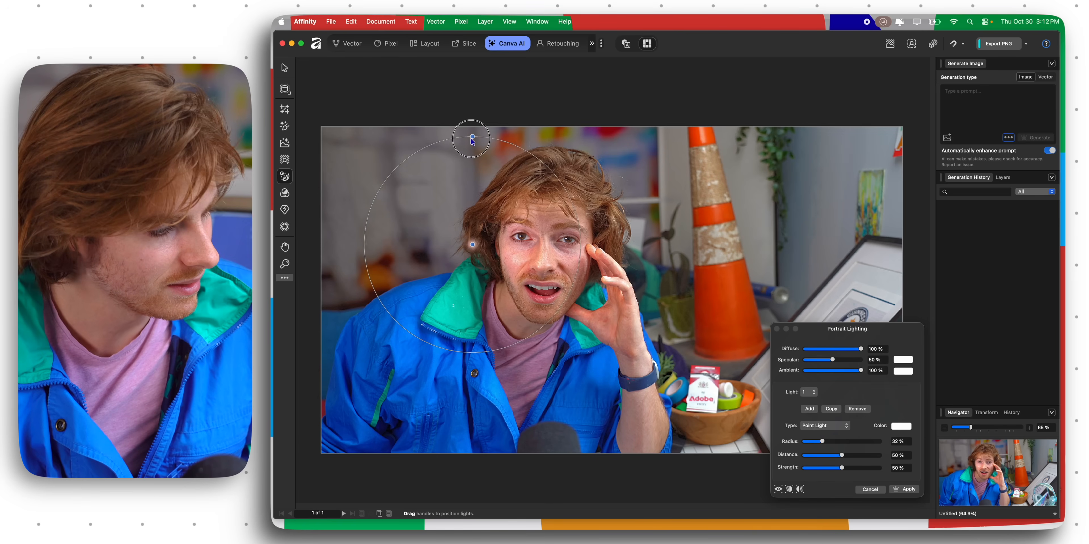
left_click_drag(470, 137, 484, 152)
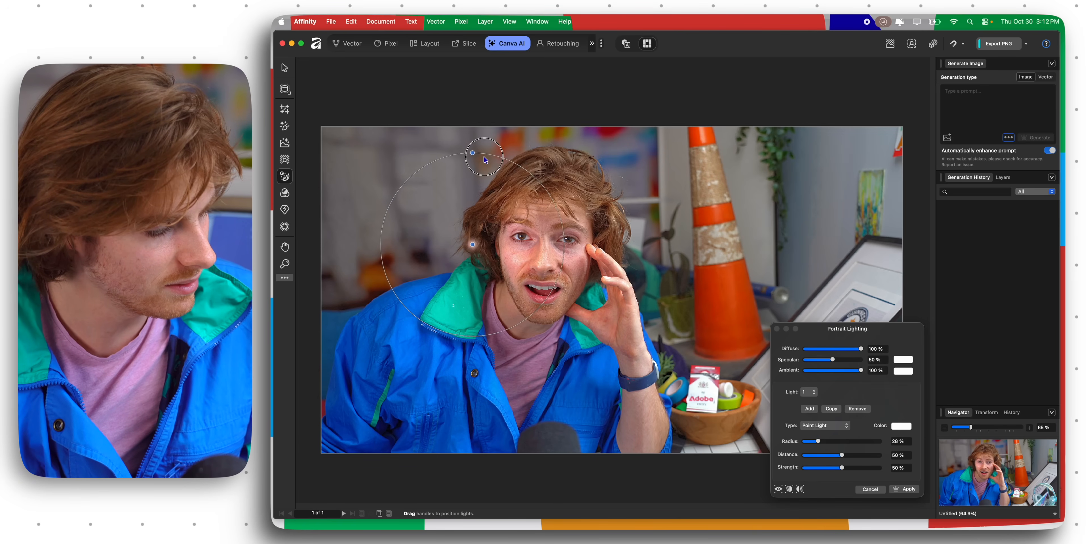
left_click_drag(485, 155, 492, 235)
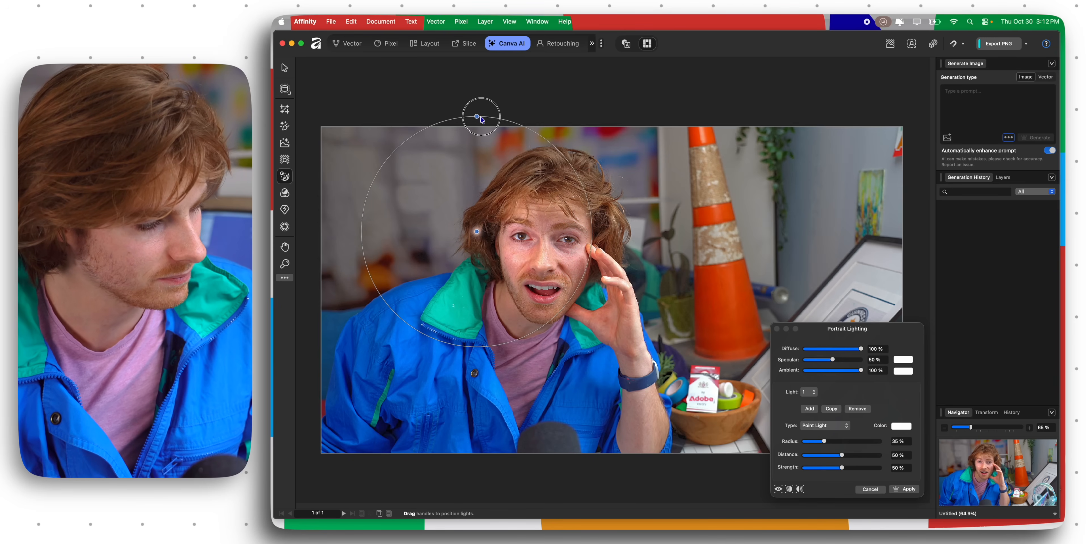
left_click_drag(479, 115, 535, 251)
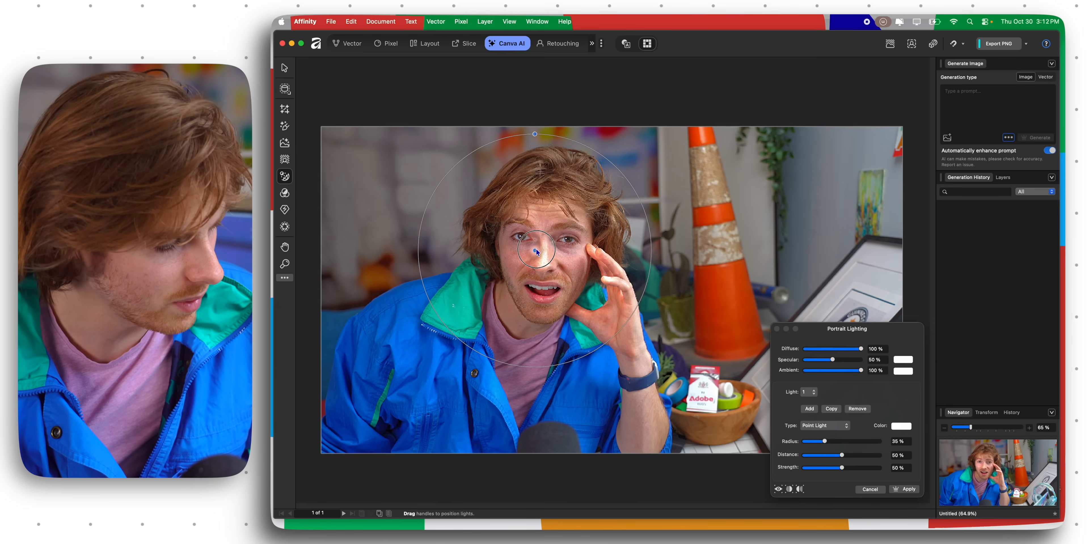
left_click_drag(535, 250, 611, 256)
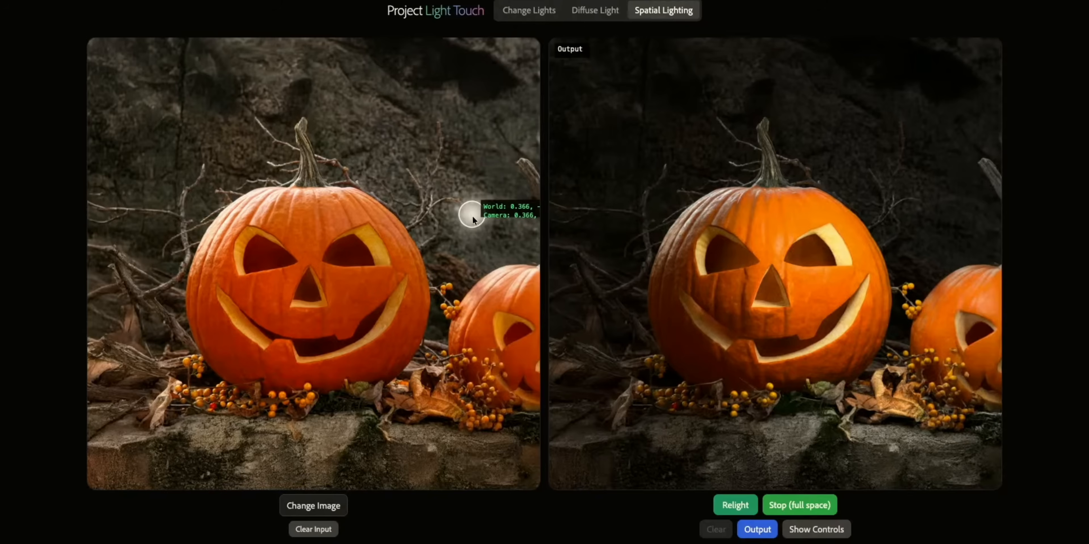
- Move the spatial light marker around the scene and rest it in front of the pumpkin's face
left_click_drag(471, 213, 137, 209)
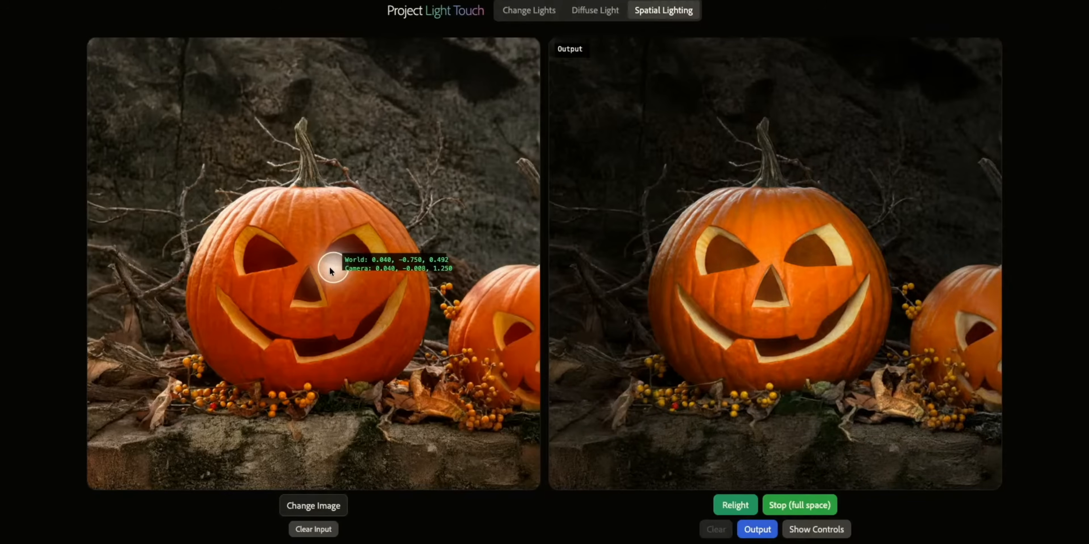
left_click_drag(334, 272, 300, 300)
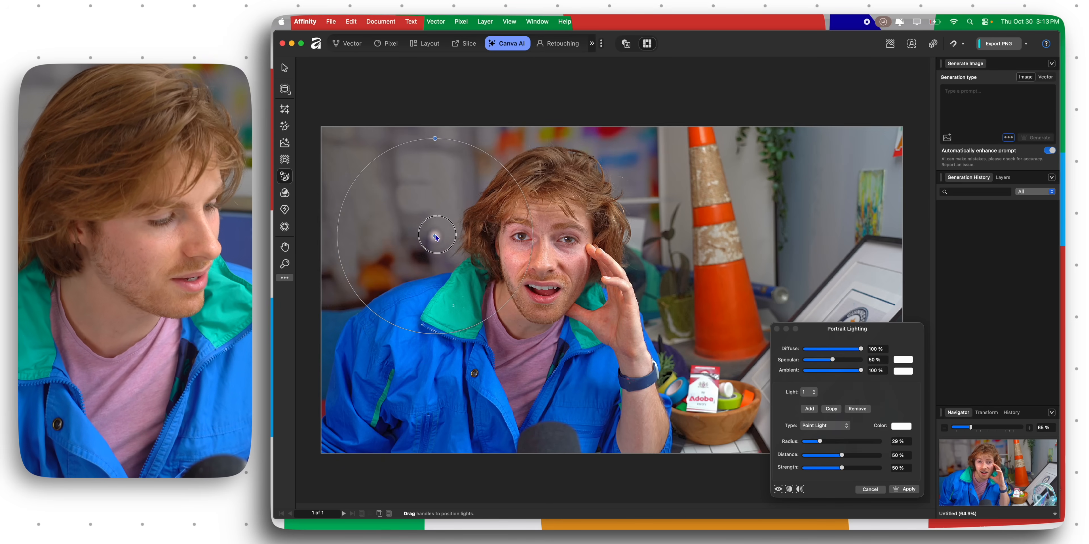
- Move the point light to the left side of the man's face for side lighting
left_click_drag(436, 235, 466, 245)
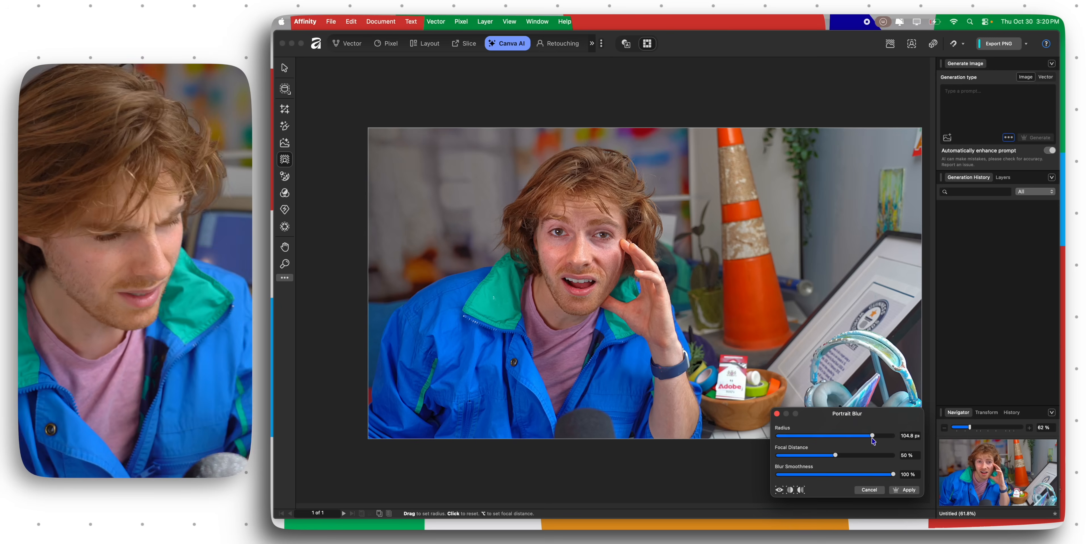
- Adjust the Portrait Blur radius down and back up to about 89.5 px
left_click_drag(873, 436, 822, 436)
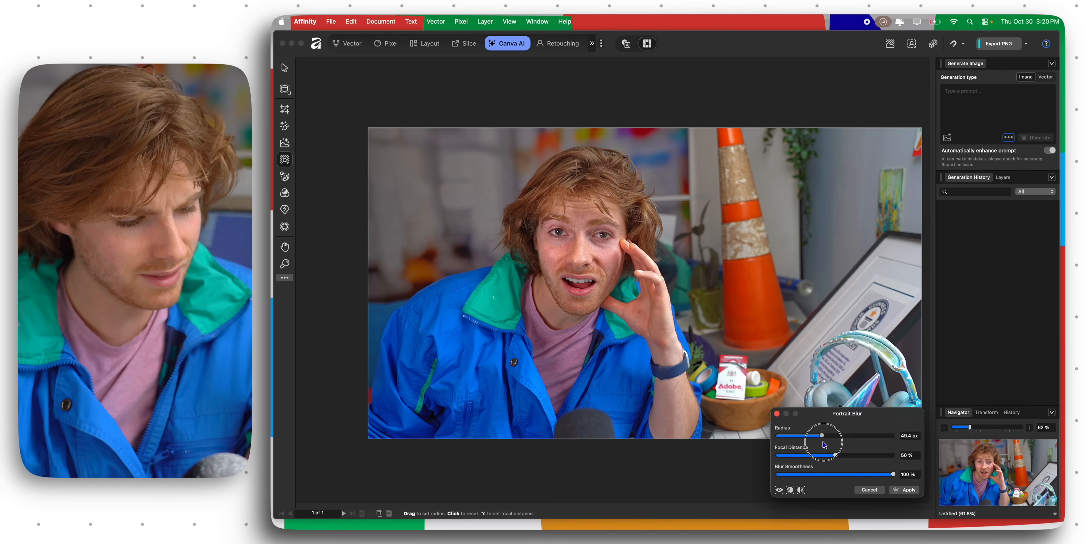
left_click_drag(823, 436, 862, 436)
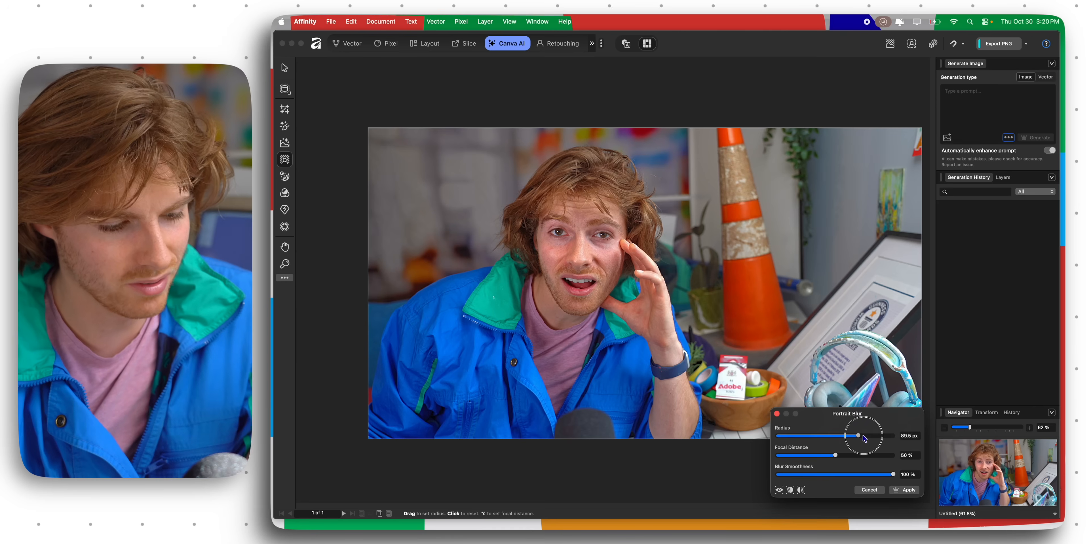
left_click_drag(864, 436, 825, 436)
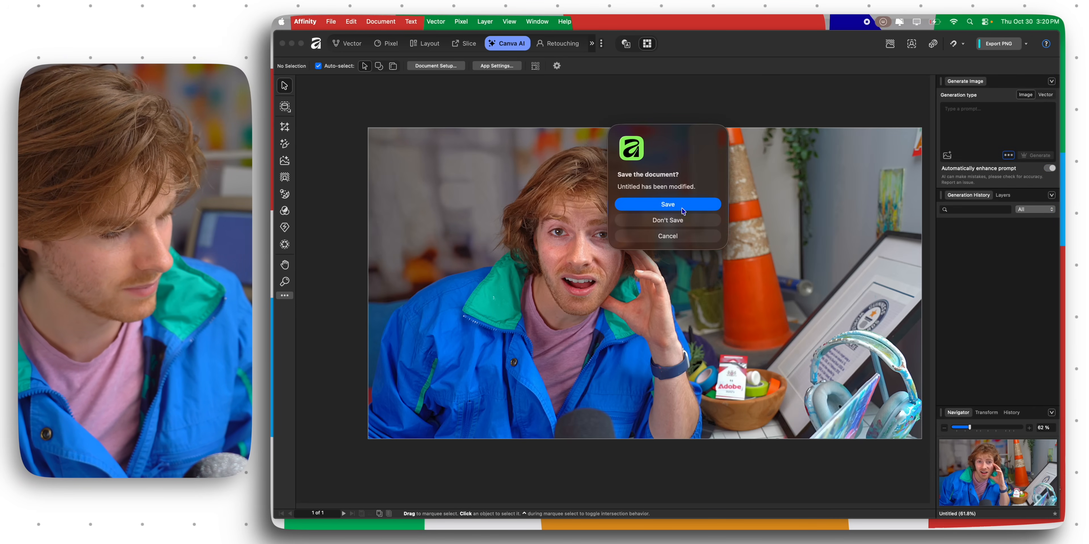
- Save the modified document and set the Portrait Blur radius near 51 px
left_click(667, 220)
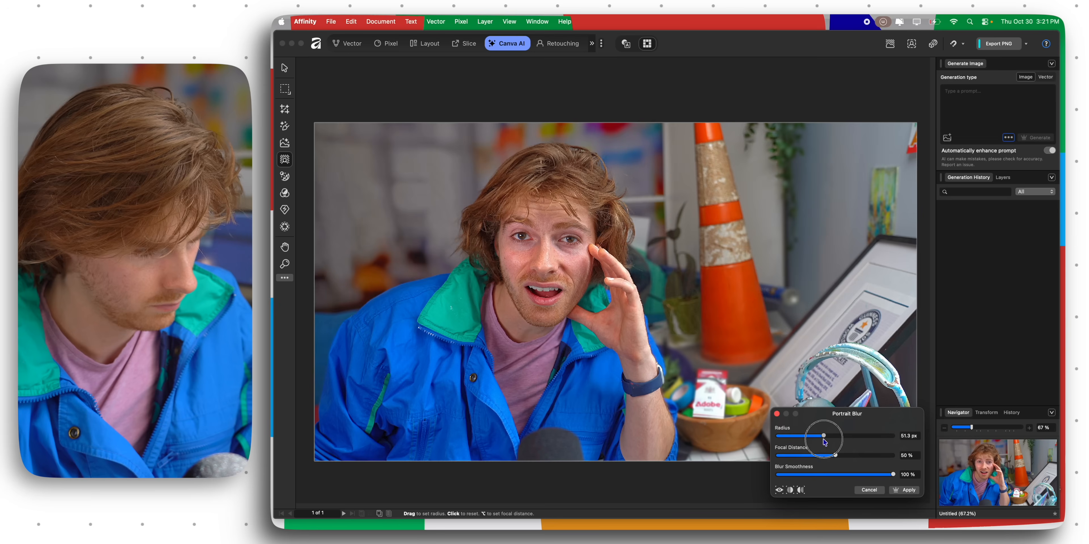
left_click_drag(826, 435, 837, 436)
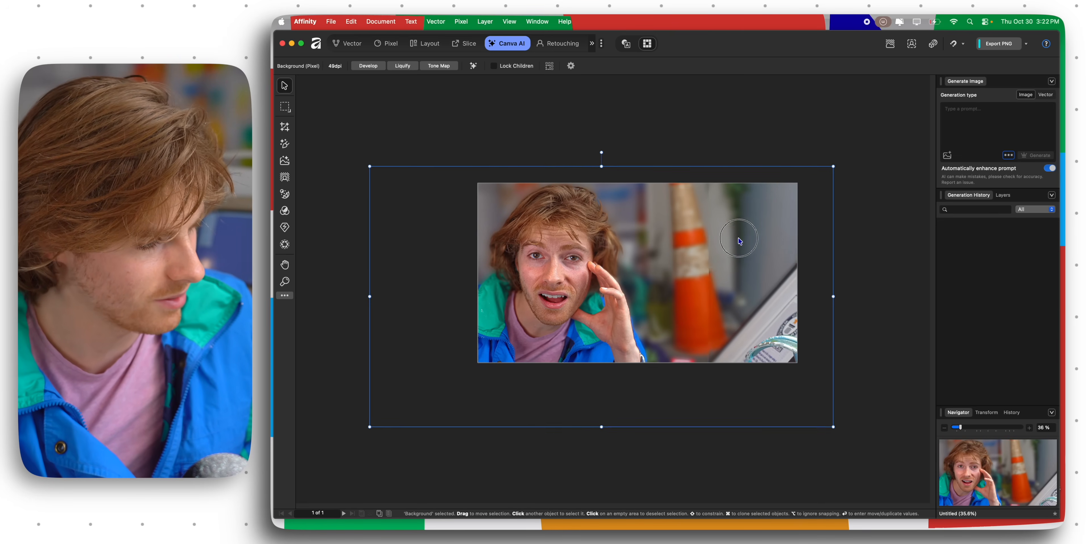
left_click(739, 240)
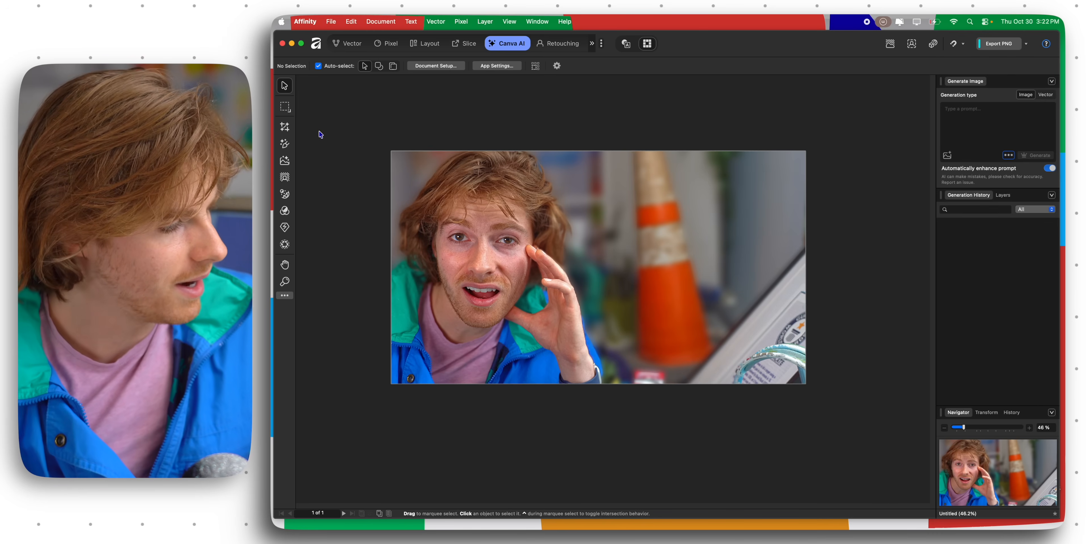
left_click(457, 192)
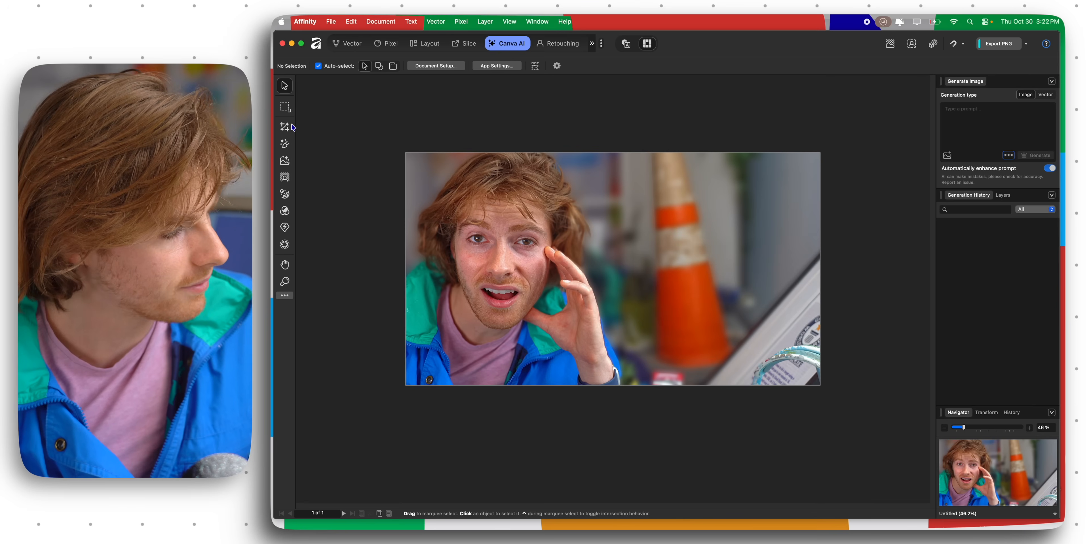
mouse_move(284, 161)
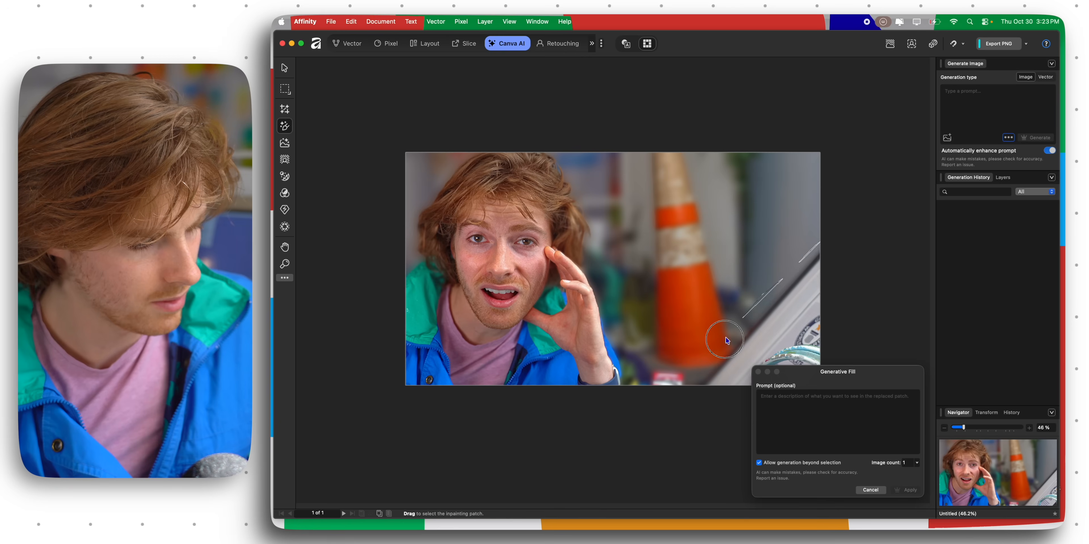
- Mark the lower-right frame edge for Generative Fill, apply it and prompt 'remove'
left_click_drag(726, 340, 838, 417)
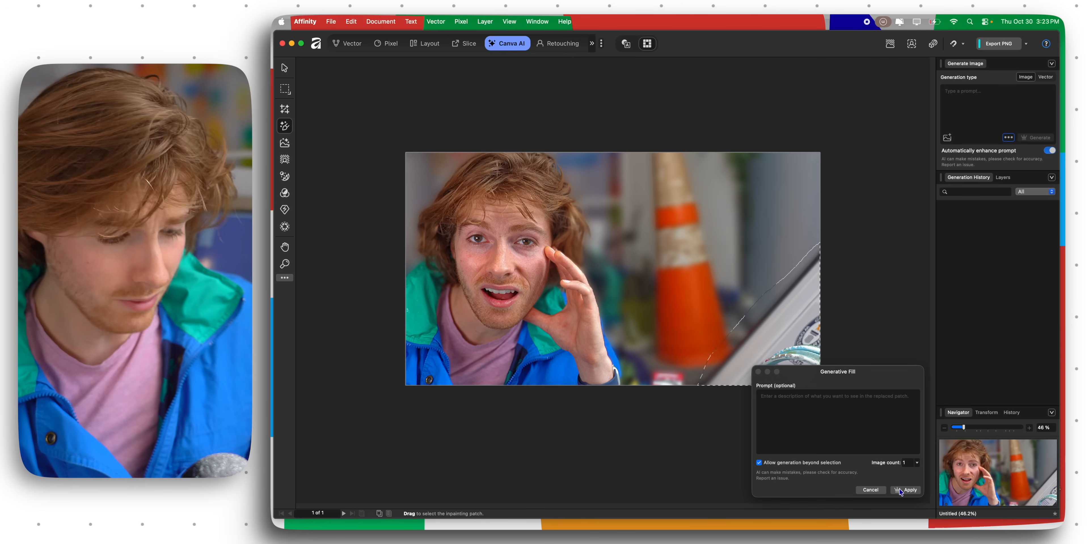
left_click(907, 489)
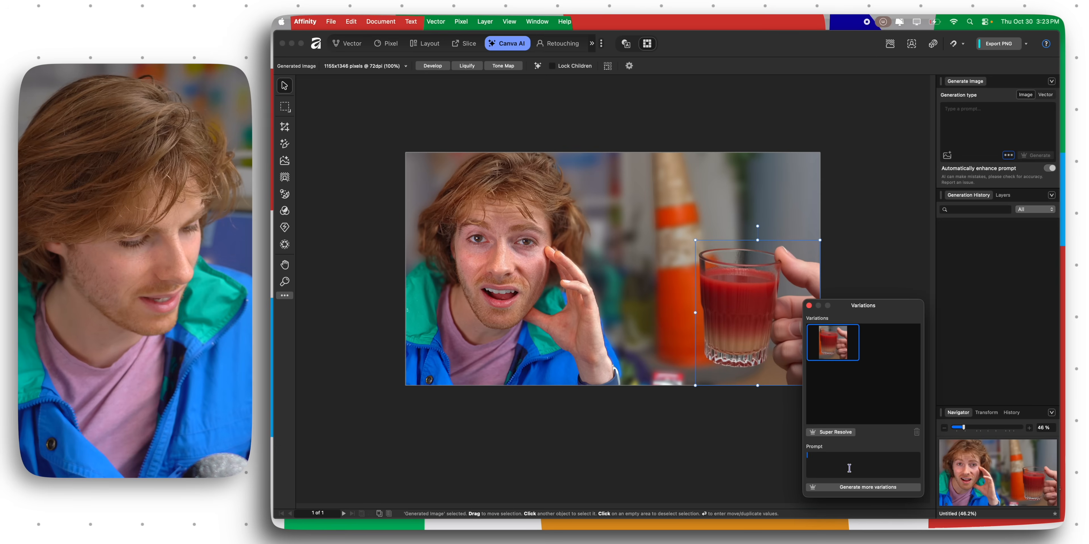
type("remove")
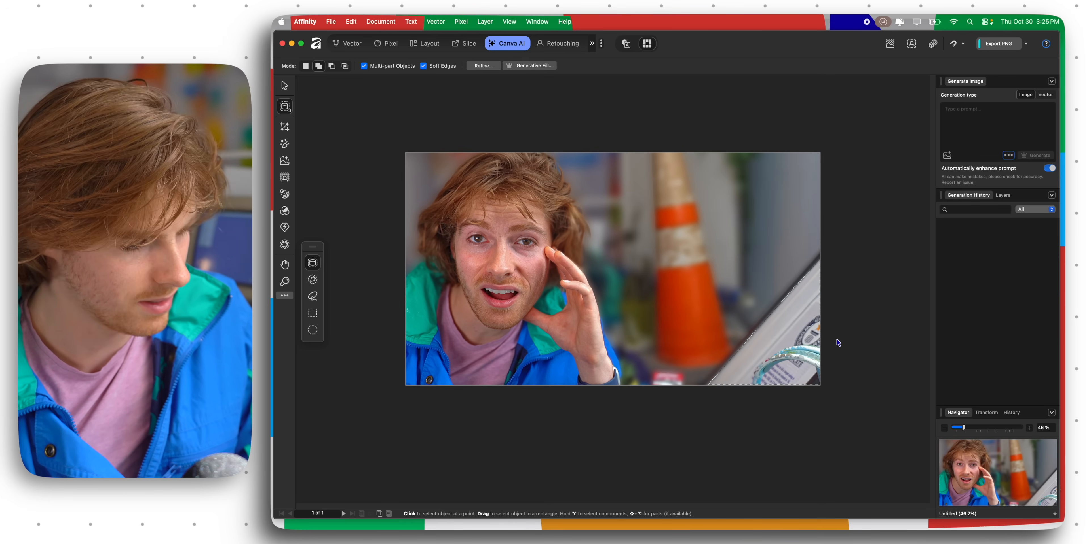
- Pick a generated fill variation, switch to the pixel workspace and add an empty pixel layer
left_click(957, 297)
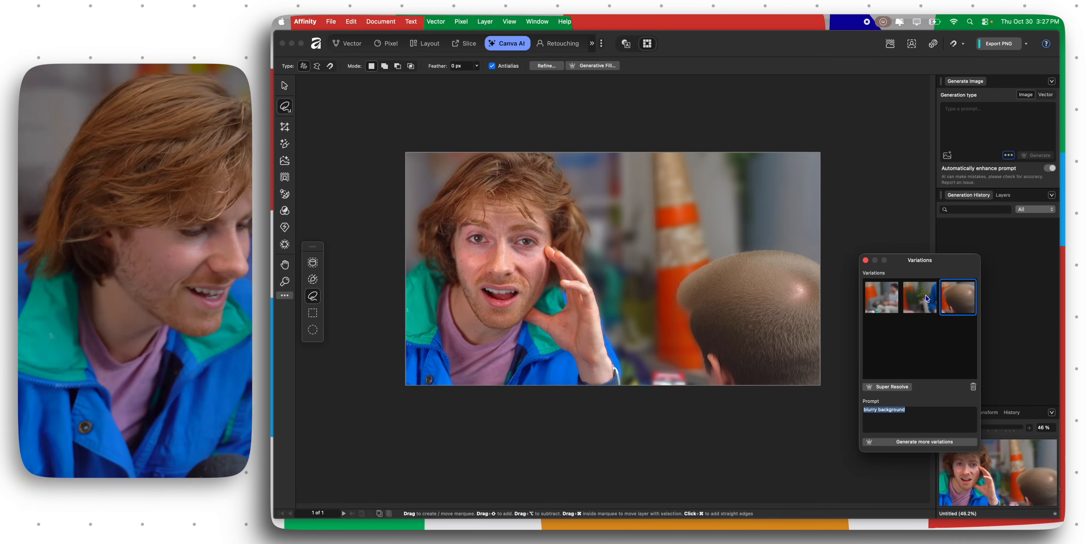
left_click(919, 297)
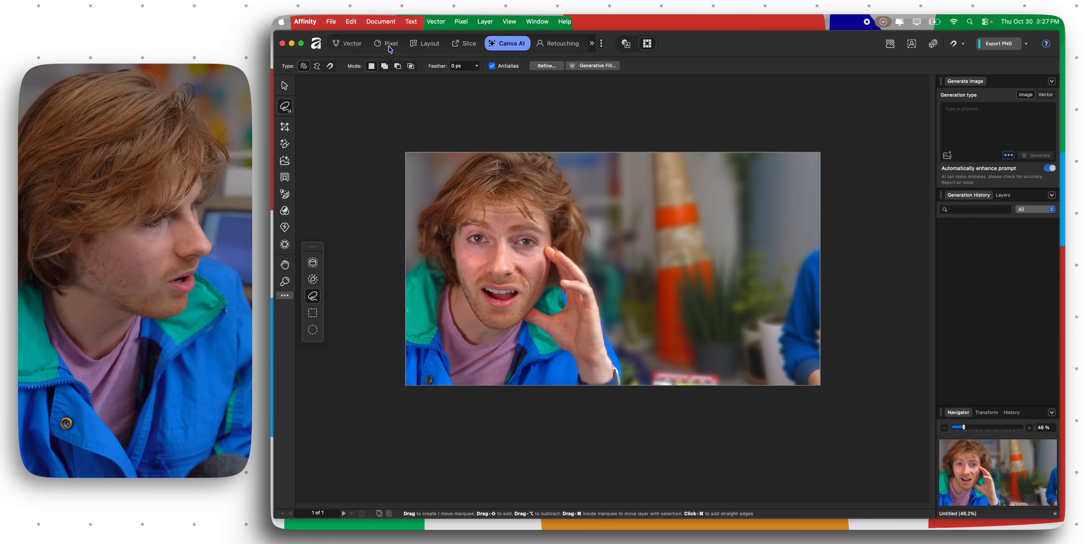
left_click(387, 43)
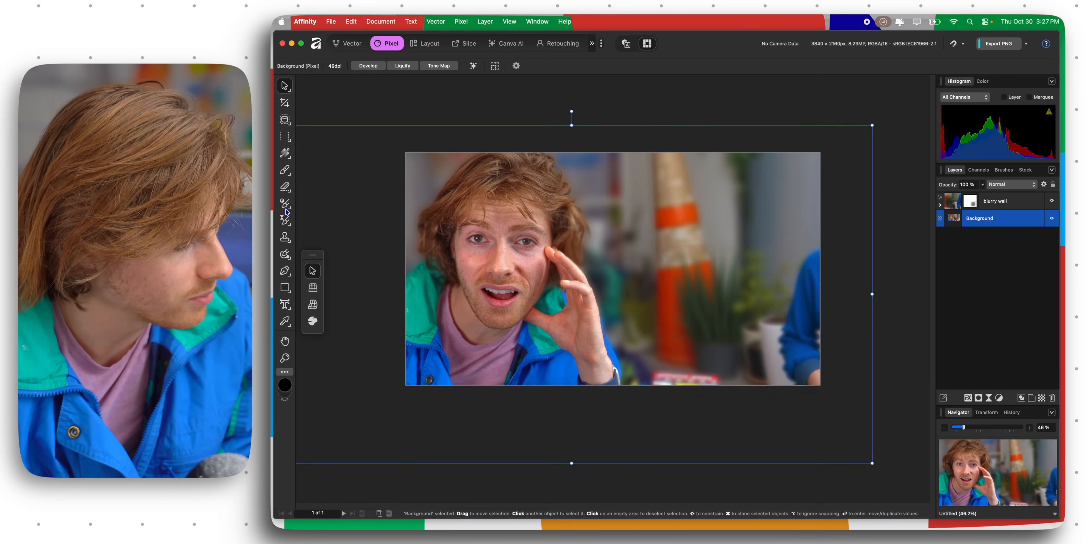
left_click(284, 253)
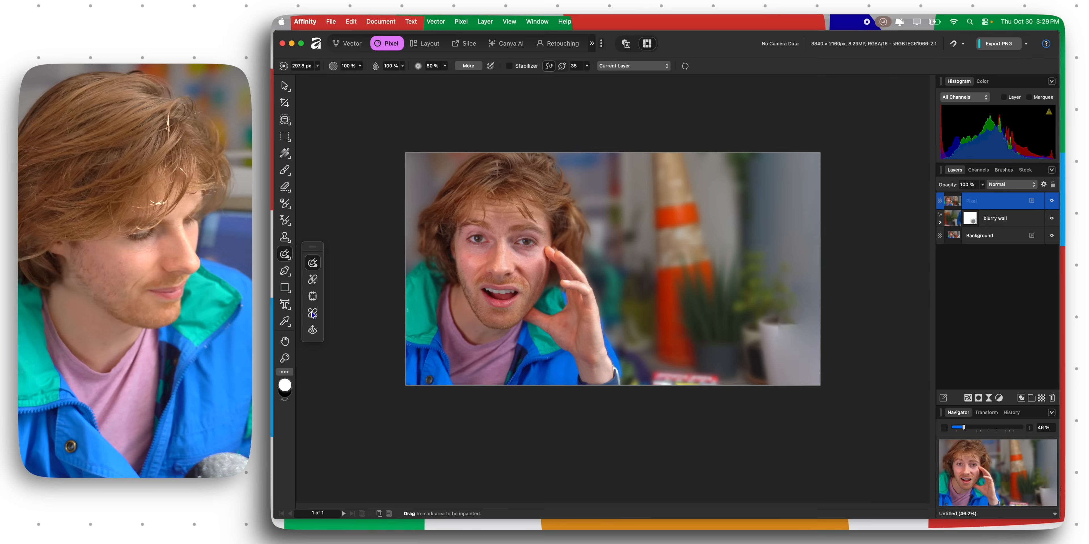
mouse_move(312, 313)
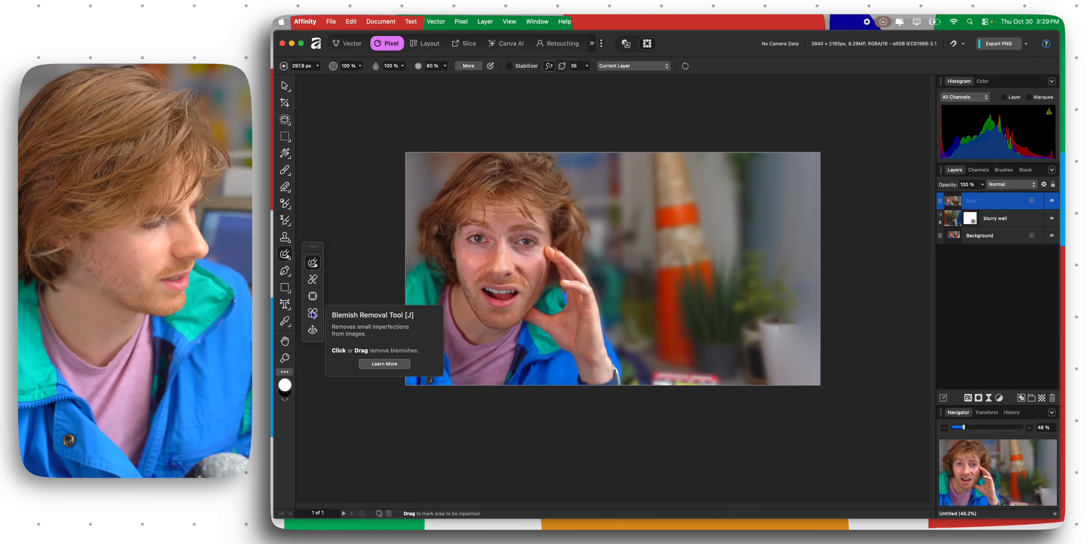
- Select the Filter Brush and keep Gaussian Blur as the painted filter
left_click(531, 65)
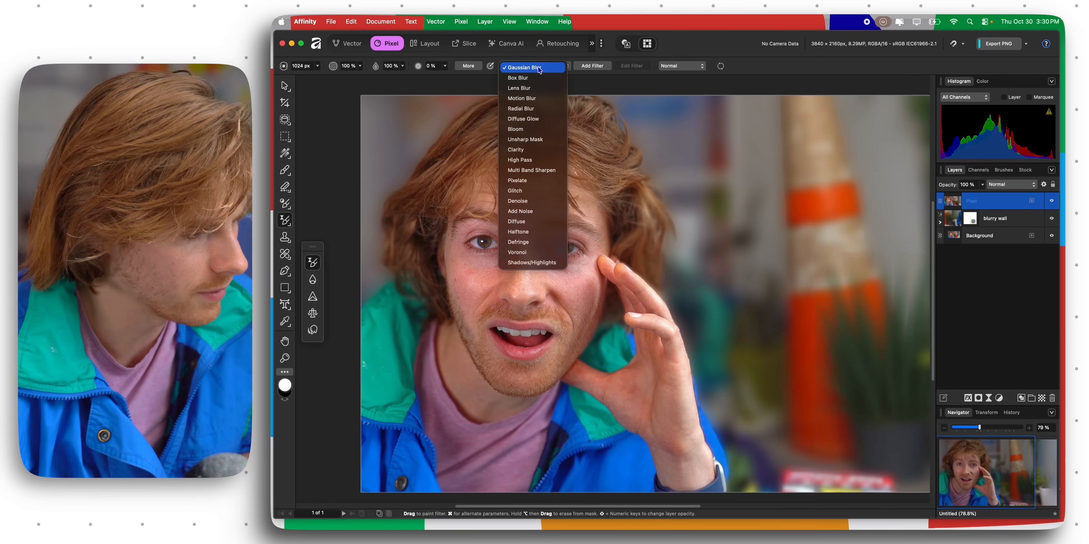
mouse_move(538, 77)
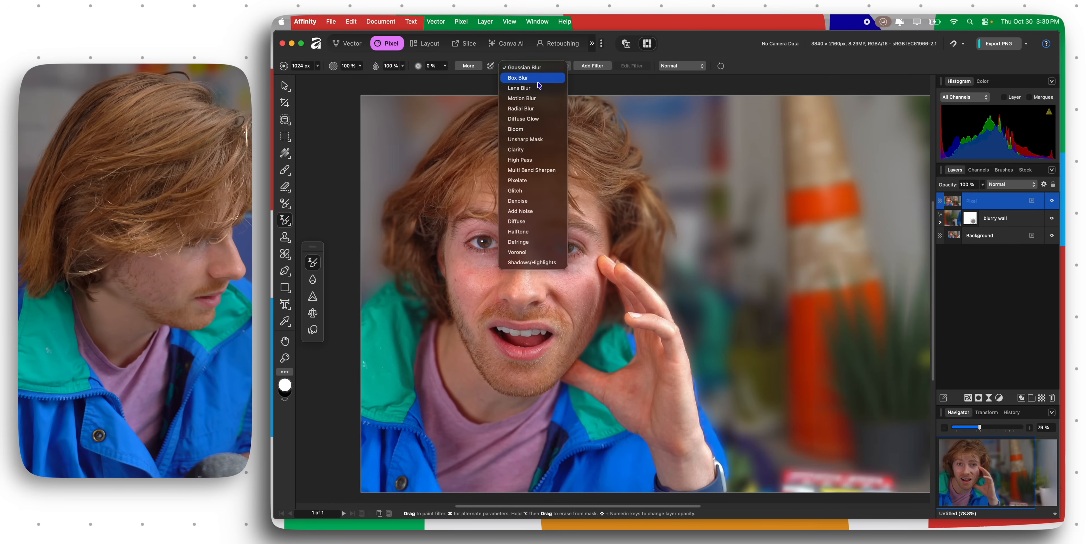
mouse_move(533, 211)
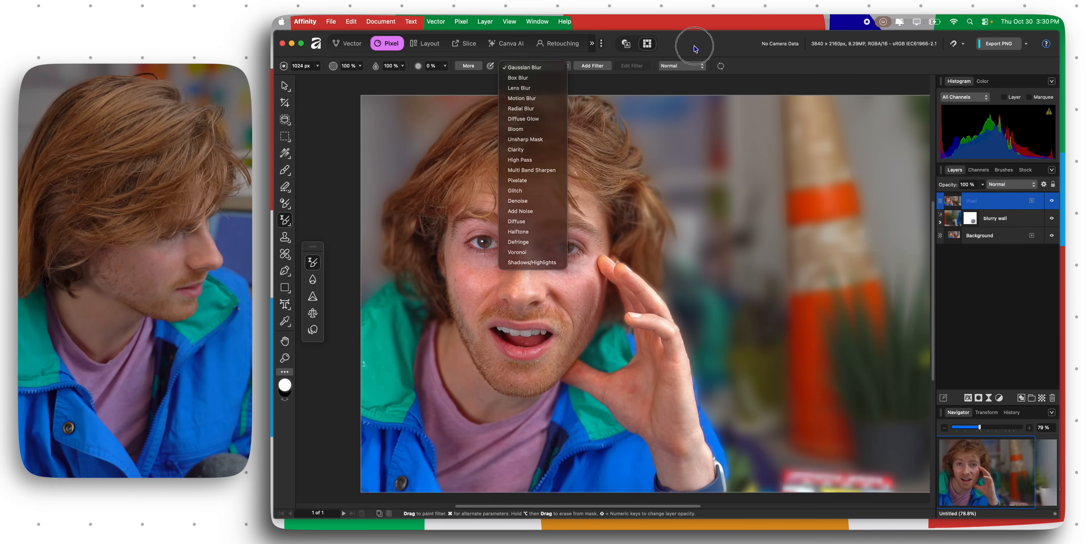
left_click(522, 67)
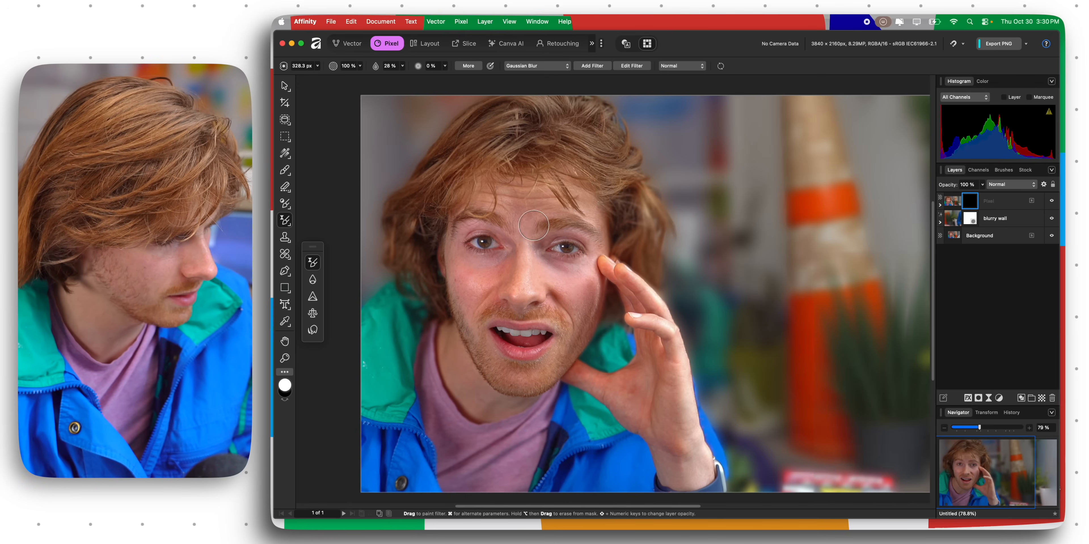
- Generatively expand the portrait outward past its original edges in the Canva AI persona
left_click(507, 44)
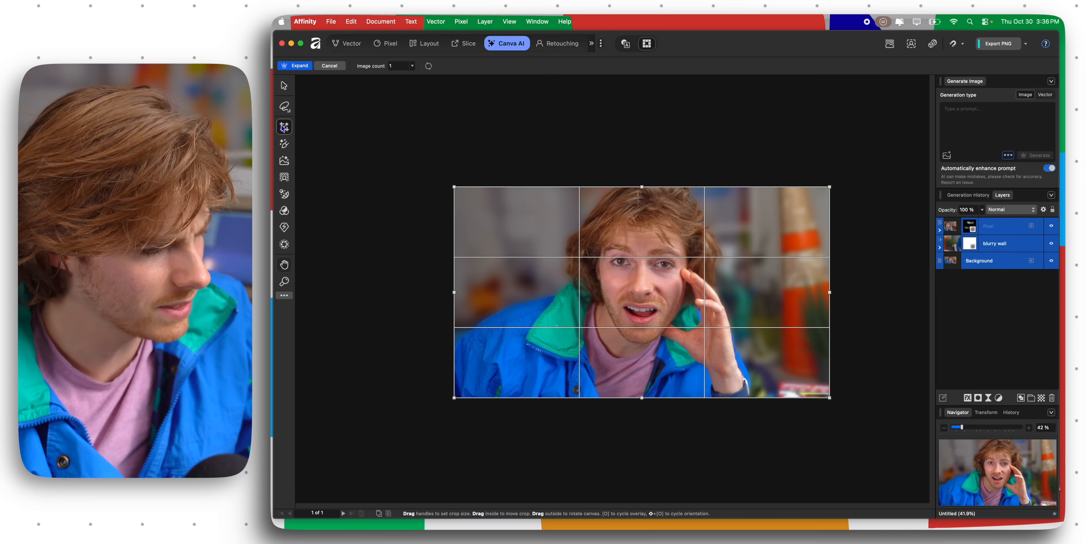
left_click(295, 66)
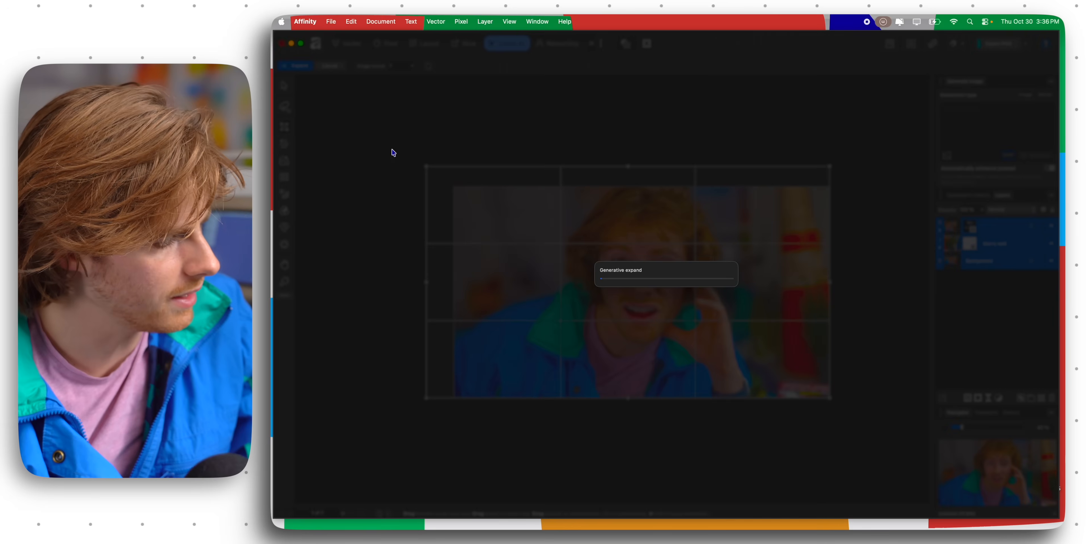
mouse_move(465, 247)
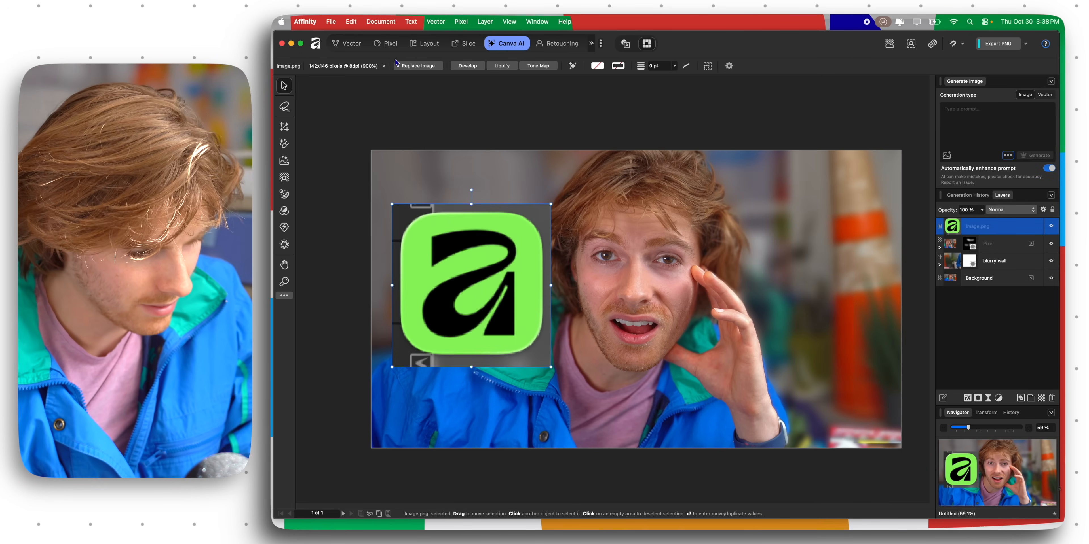
- Remove the grey backdrop from the Affinity icon with the Pixel persona's Remove Background AI tool
left_click(387, 43)
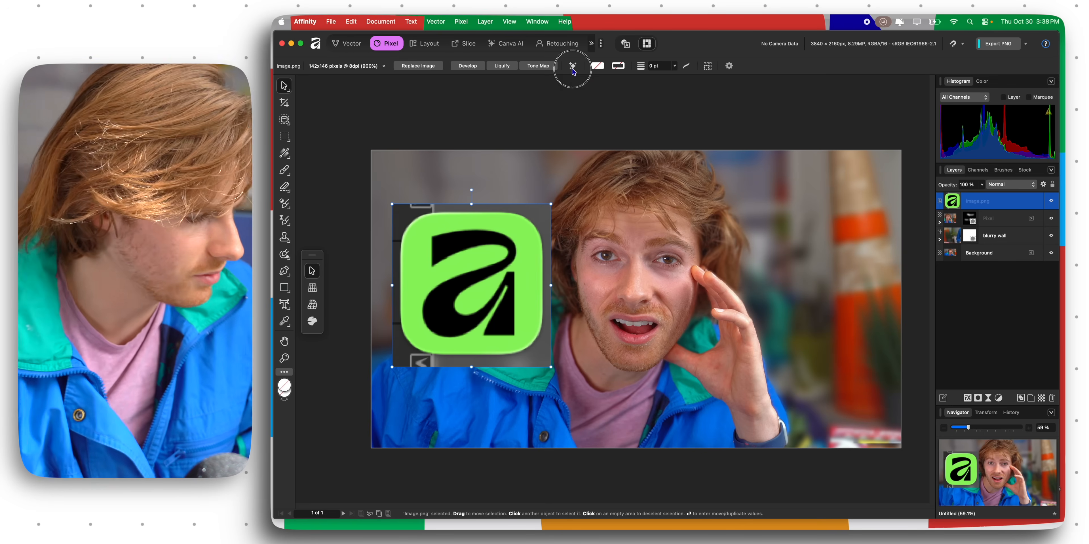
left_click(572, 65)
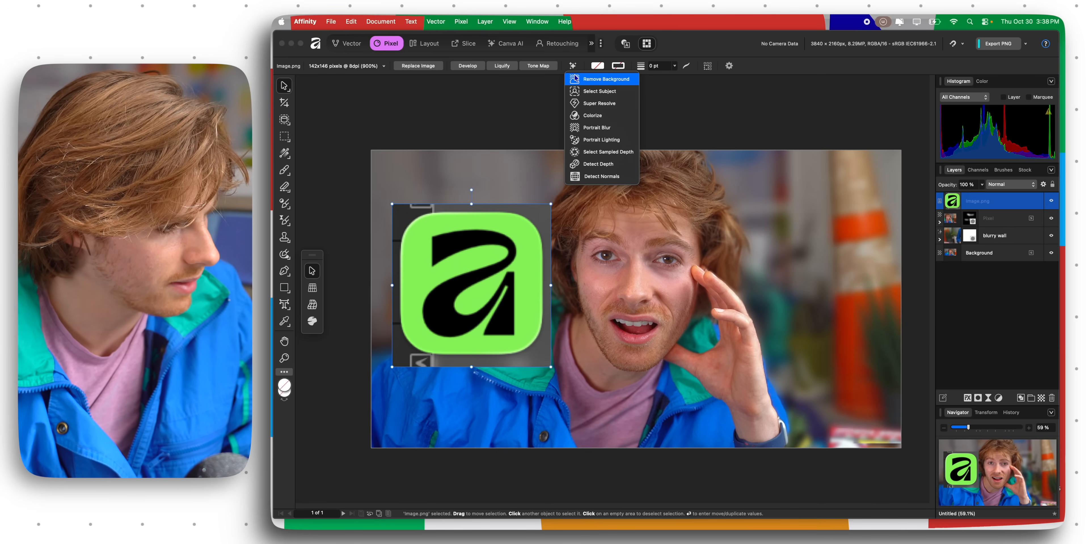
left_click(606, 79)
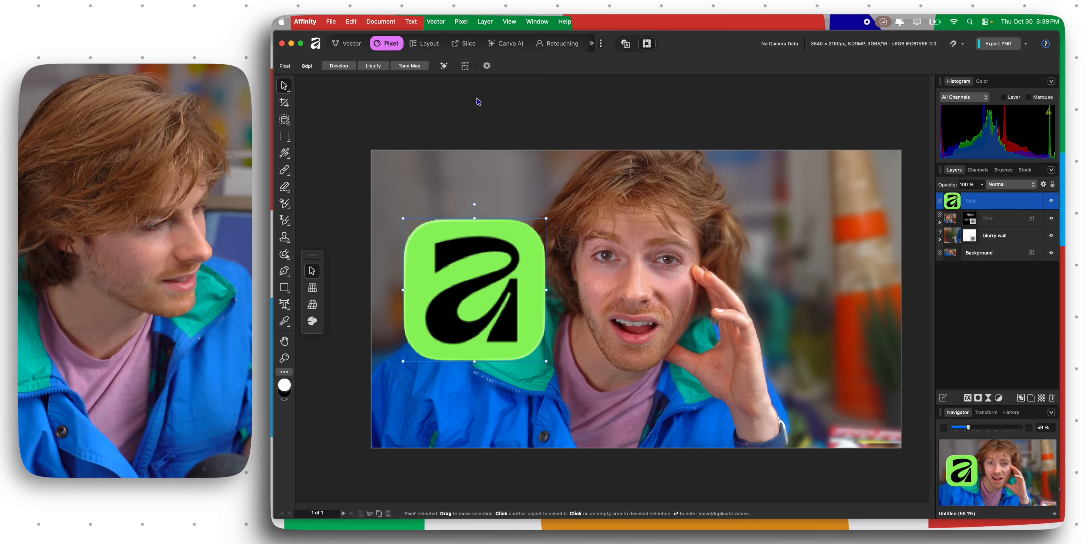
left_click(445, 66)
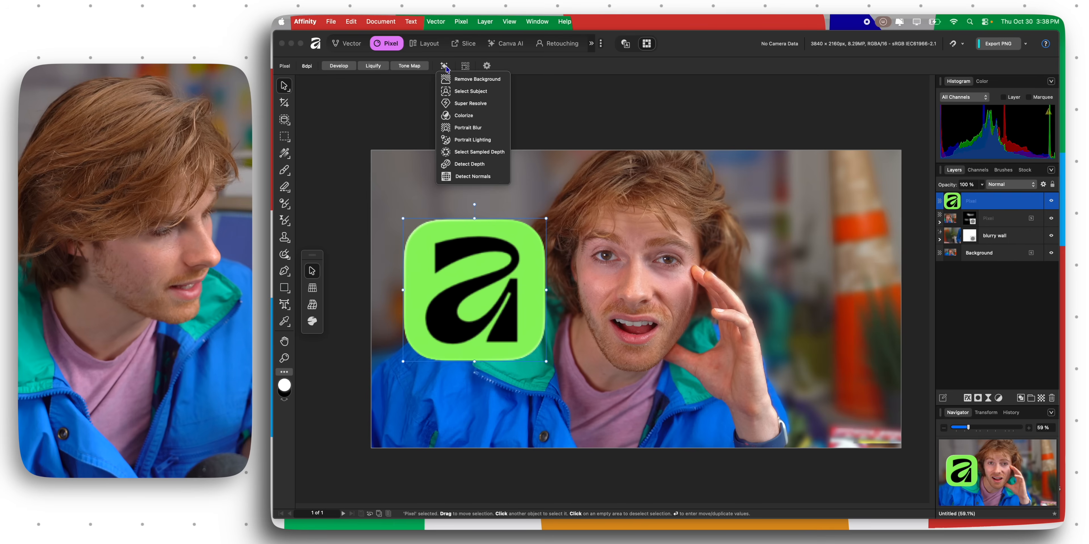
mouse_move(474, 78)
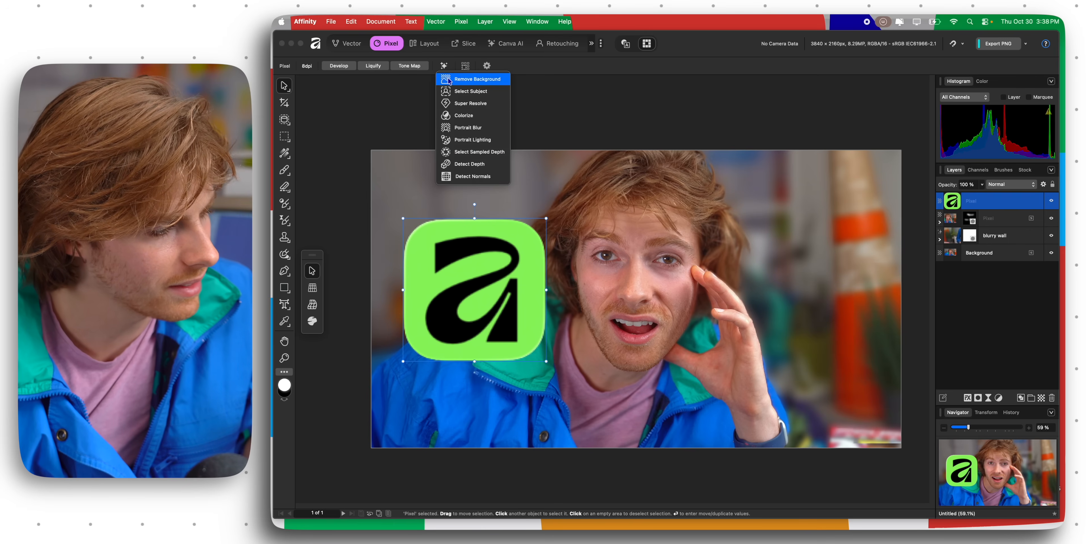
mouse_move(473, 102)
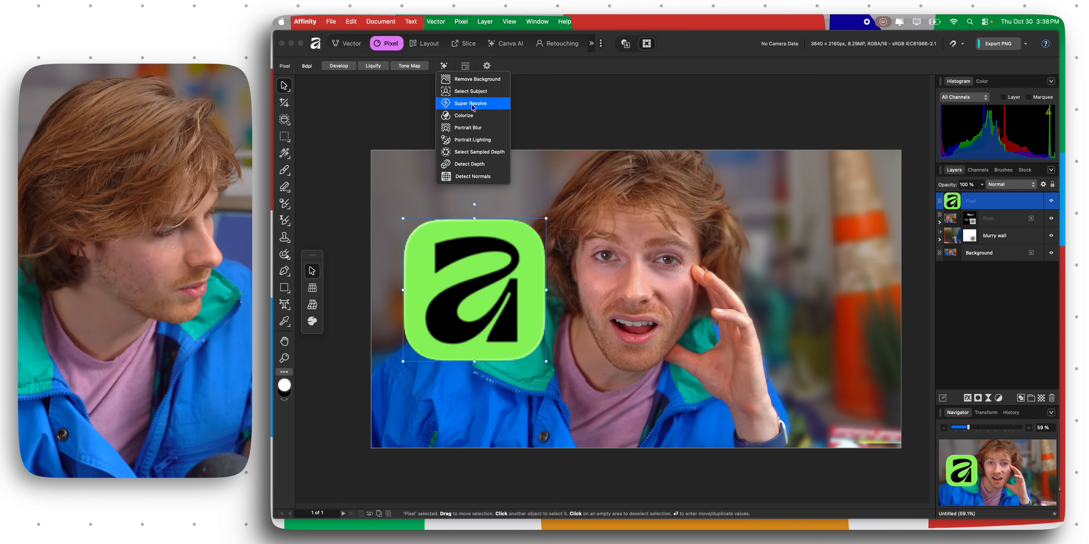
- Upscale the Affinity icon with Super Resolve, compare before/after, and apply it
left_click(471, 103)
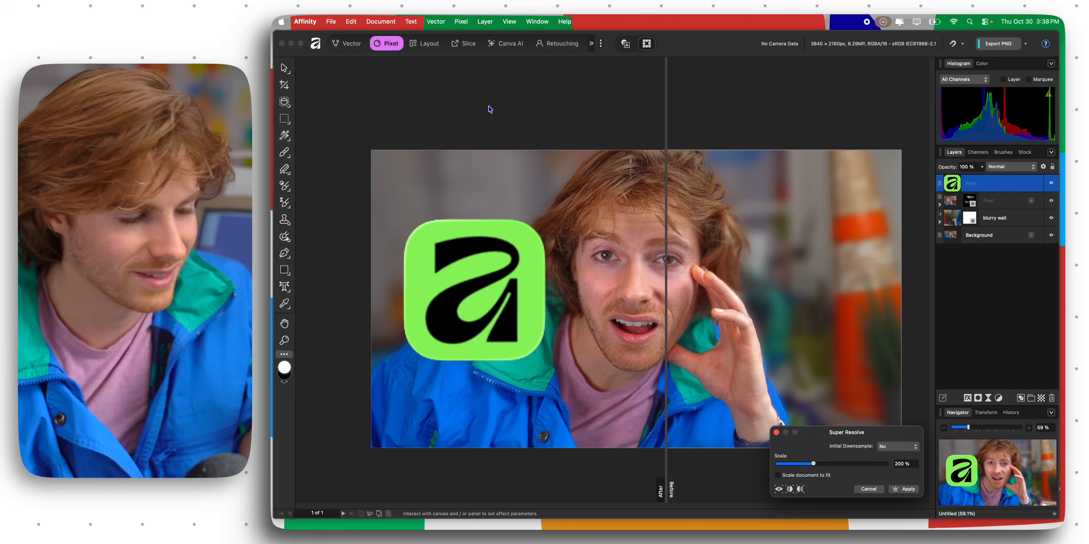
left_click(906, 489)
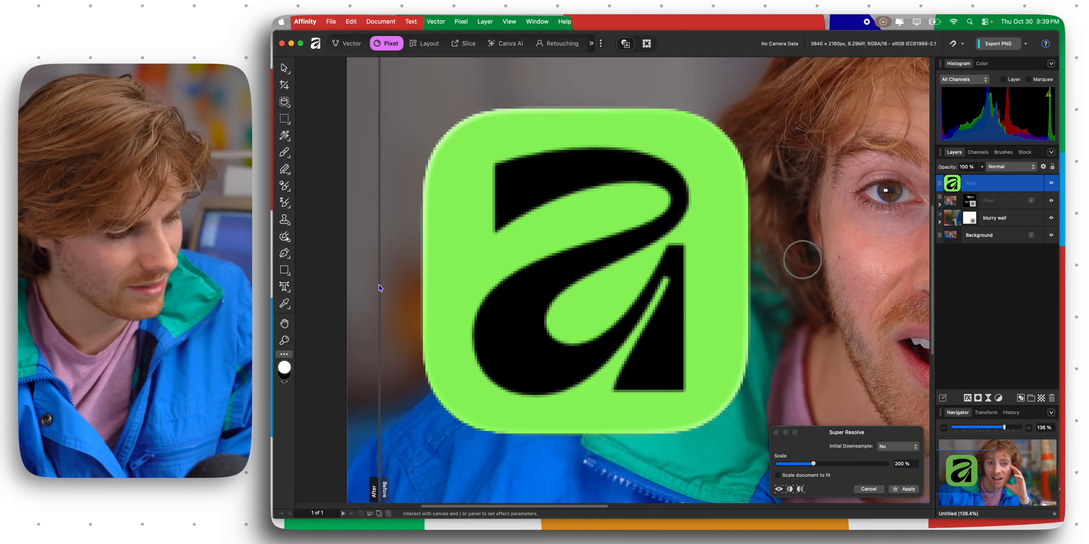
left_click_drag(813, 464, 785, 464)
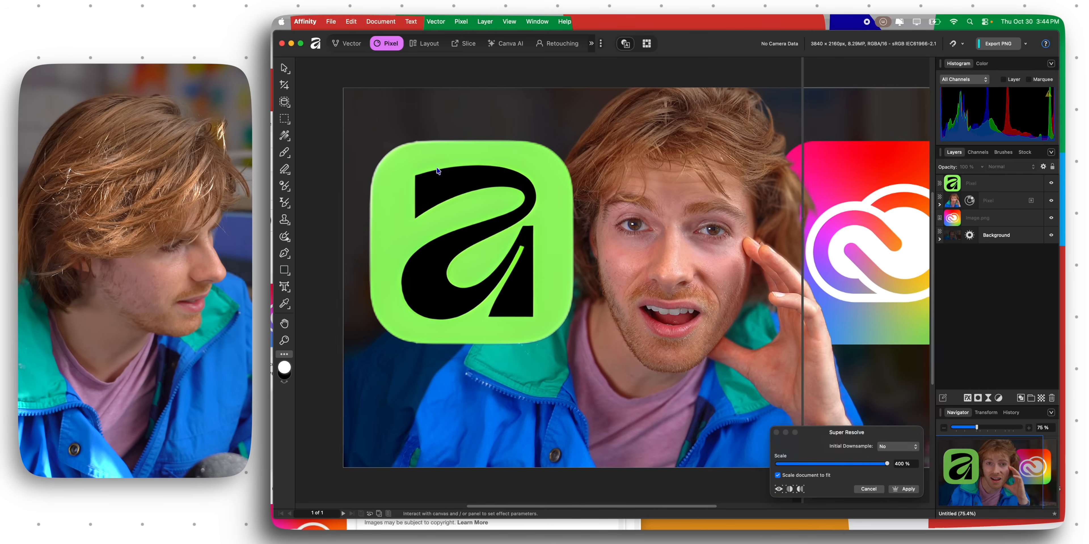
left_click(347, 43)
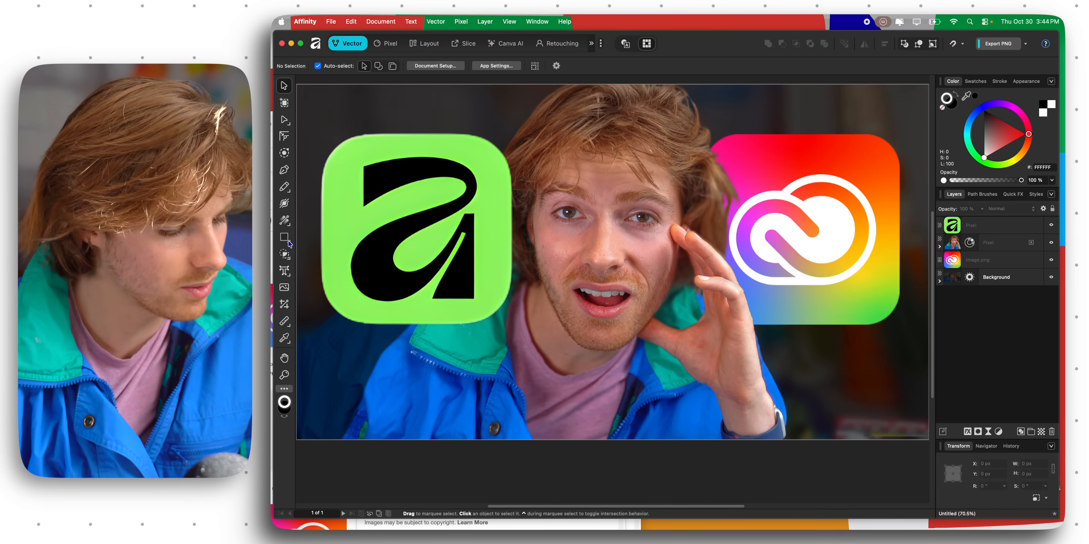
- Move the white outline curve into a new document from clipboard and return to the thumbnail
left_click(285, 170)
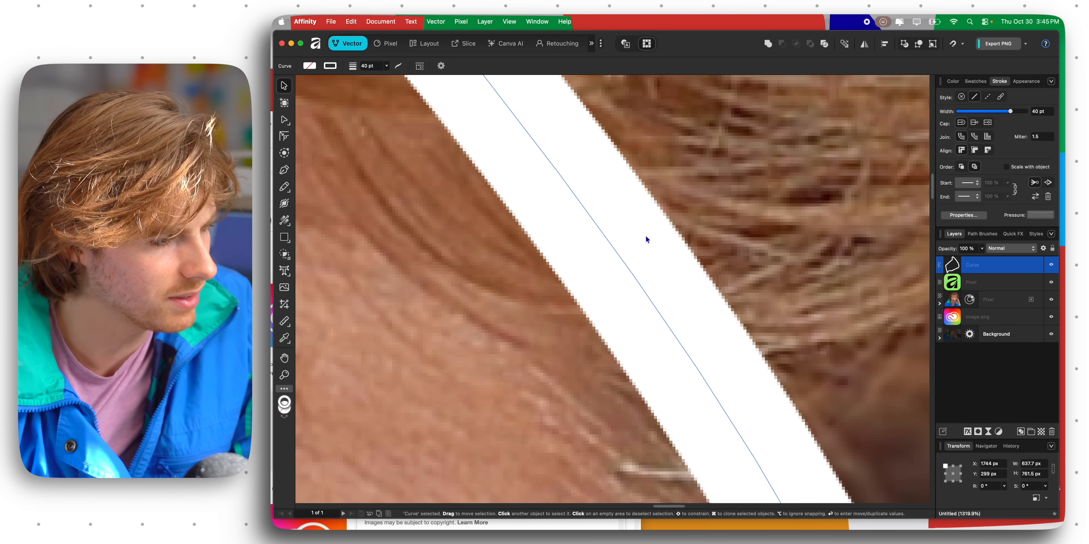
left_click(990, 299)
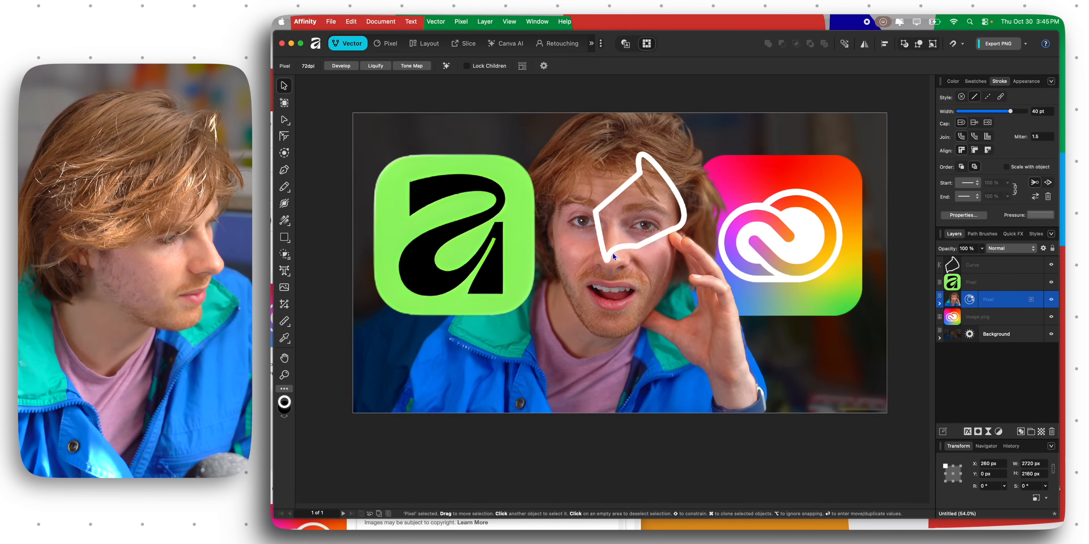
left_click(331, 22)
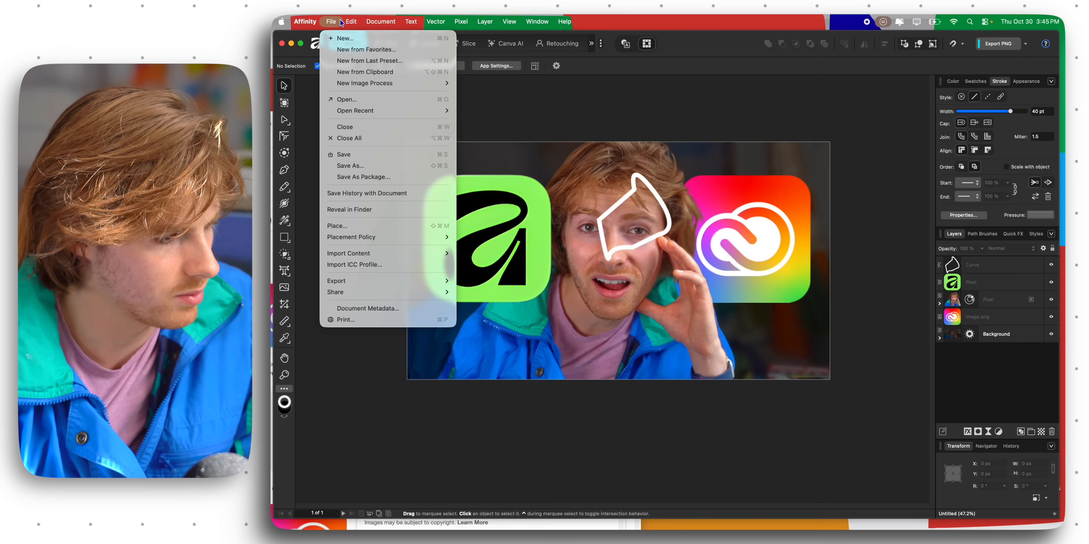
left_click(346, 38)
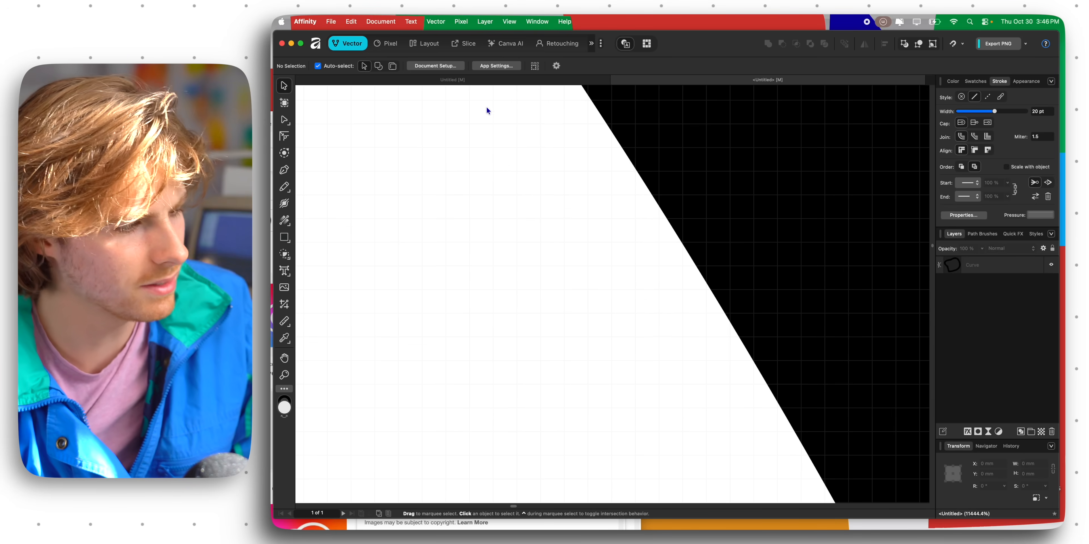
left_click(386, 43)
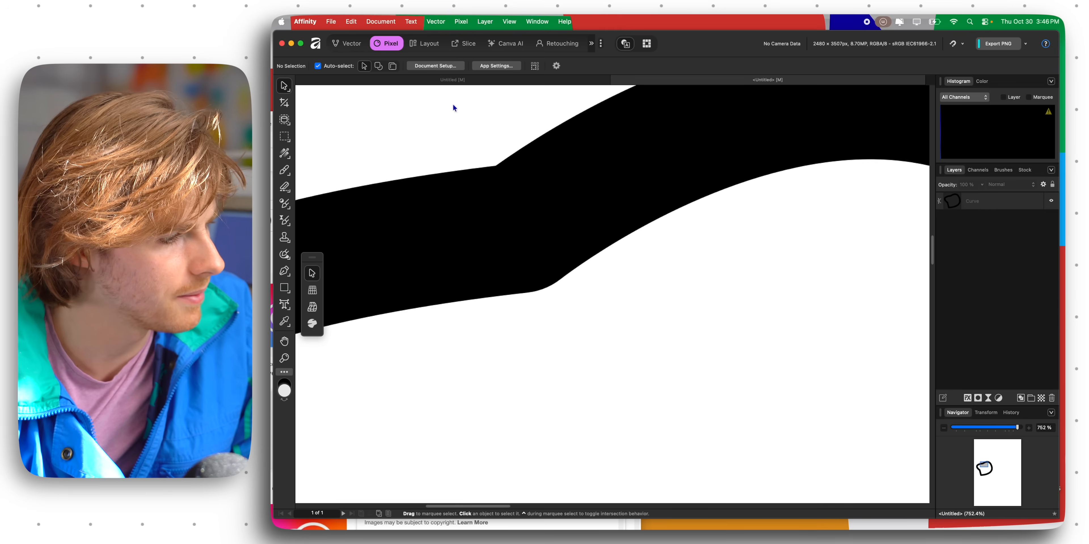
left_click(347, 43)
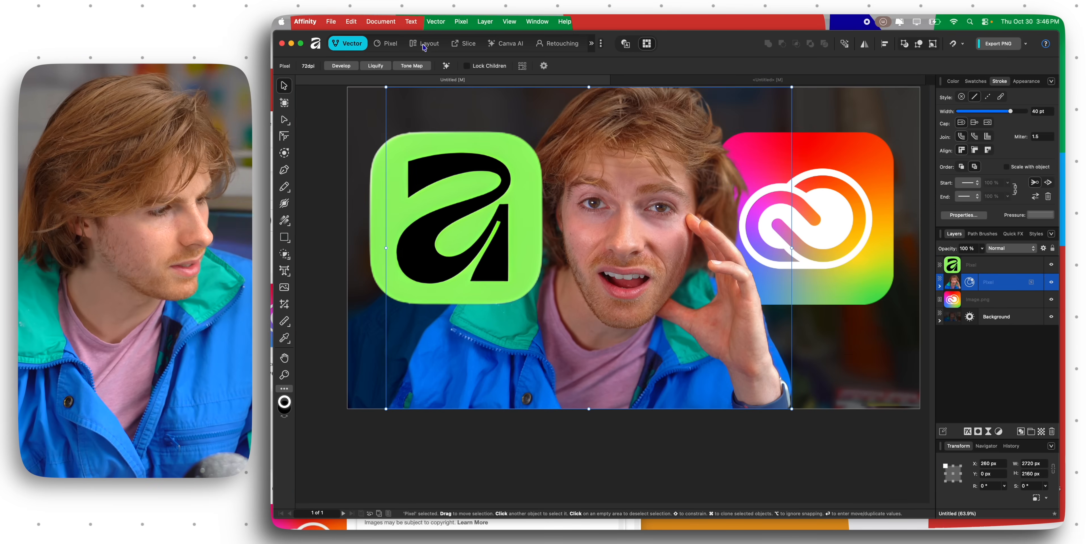
- Add the FREE label via the Layout persona's Pages panel and lift shadows to about 52%
left_click(424, 43)
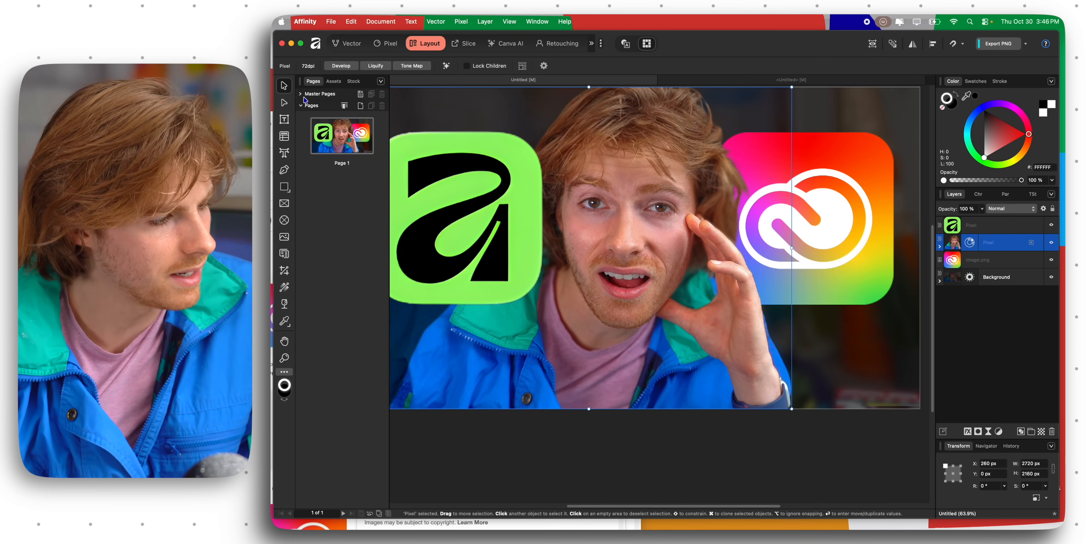
left_click(300, 94)
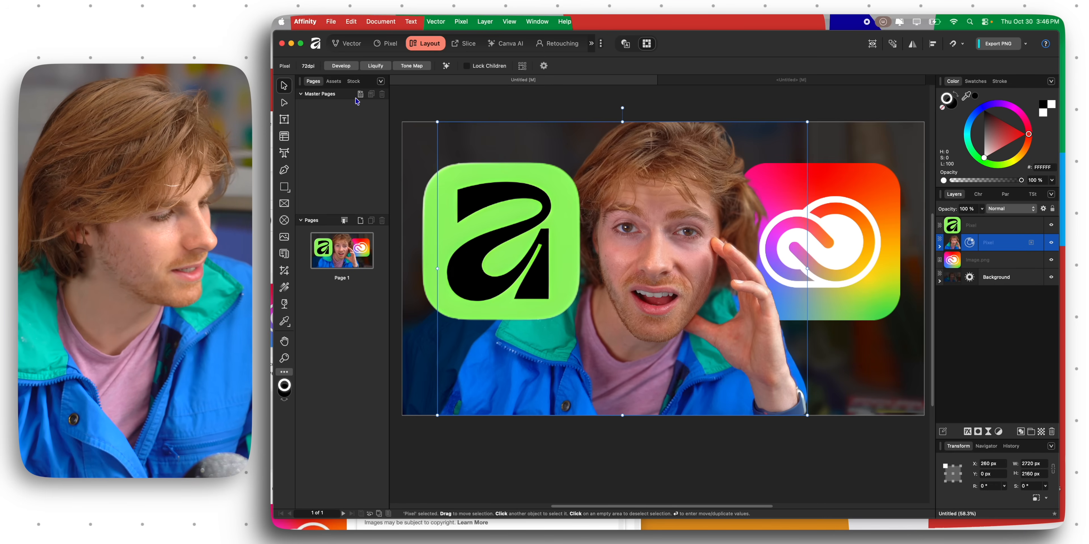
mouse_move(361, 228)
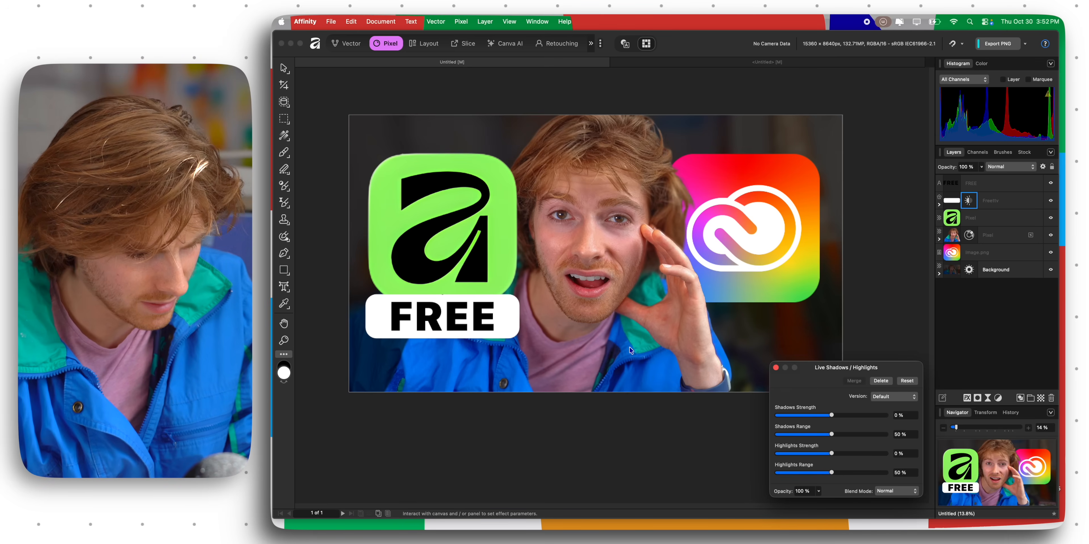
left_click_drag(810, 415, 862, 415)
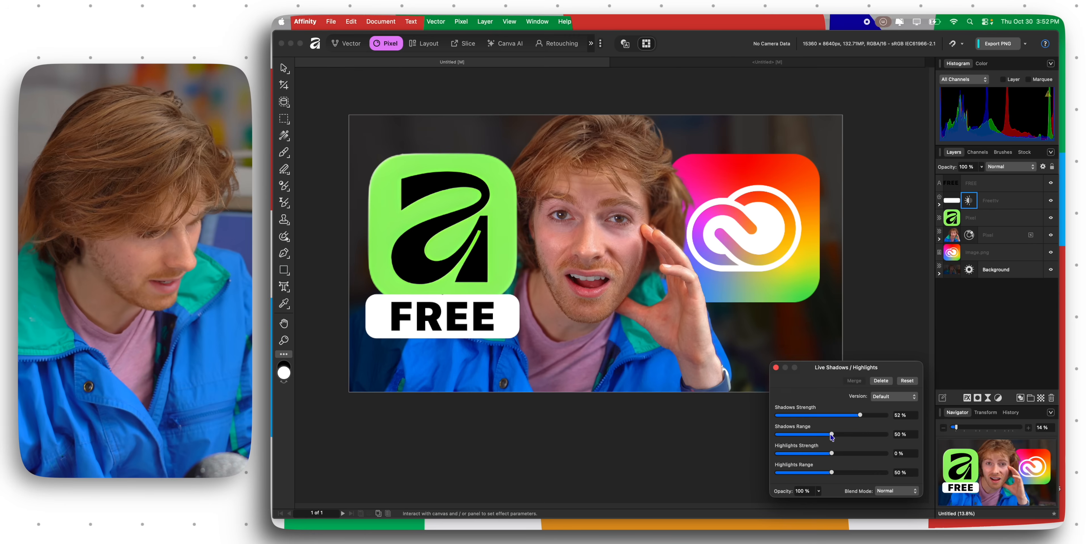
- Widen the Shadows Range in the Live Shadows/Highlights adjustment
left_click_drag(817, 435, 844, 435)
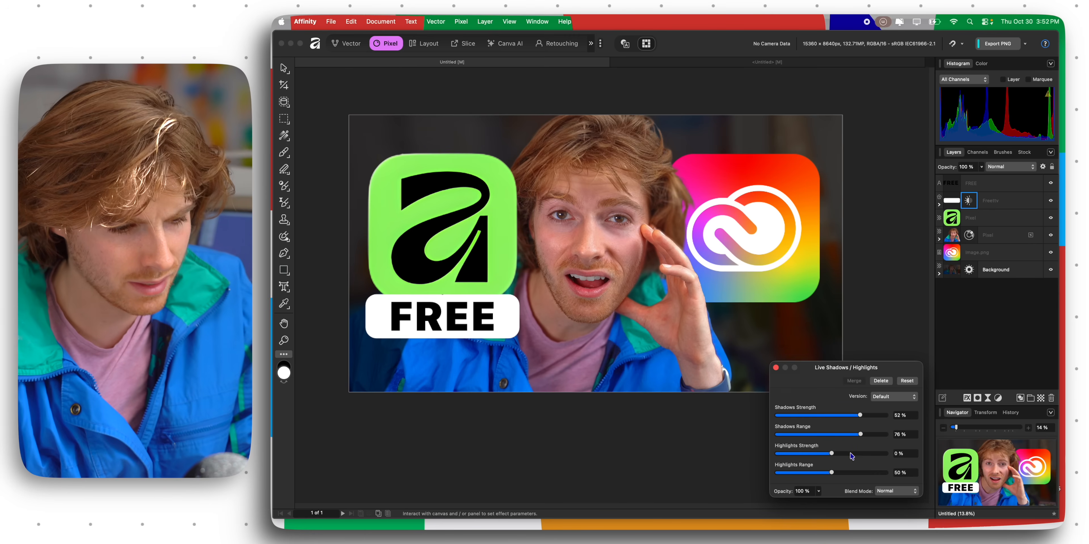
left_click_drag(860, 434, 854, 434)
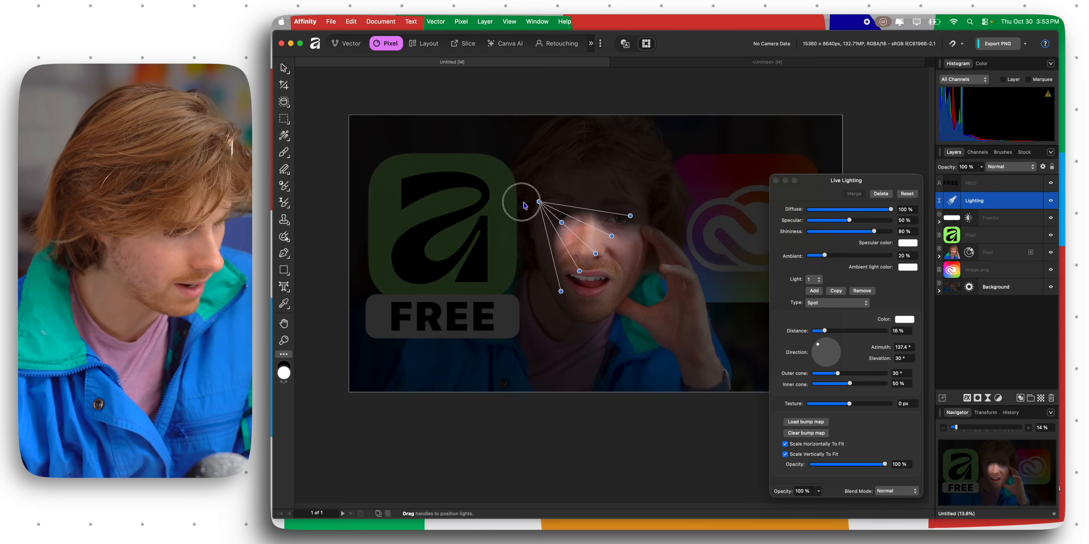
- Position the Live Lighting spot source at the top right shining onto the face
left_click_drag(522, 206, 481, 149)
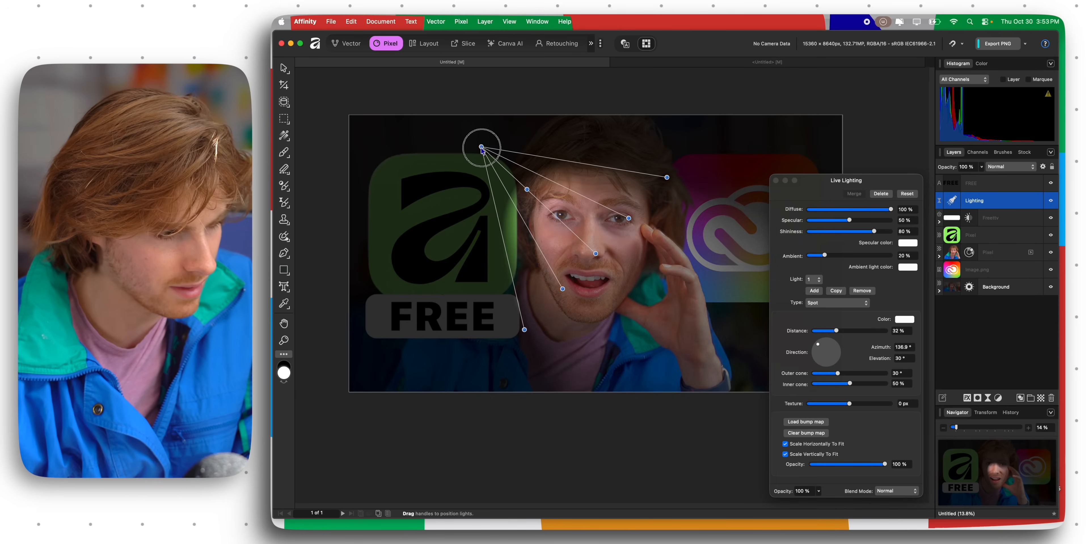
left_click_drag(481, 146, 773, 123)
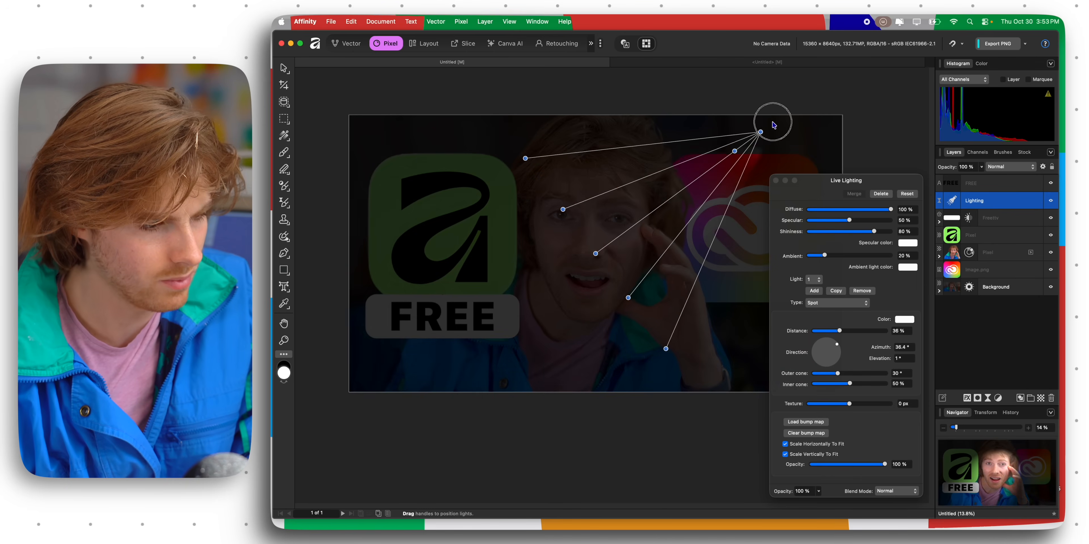
left_click_drag(772, 124, 686, 166)
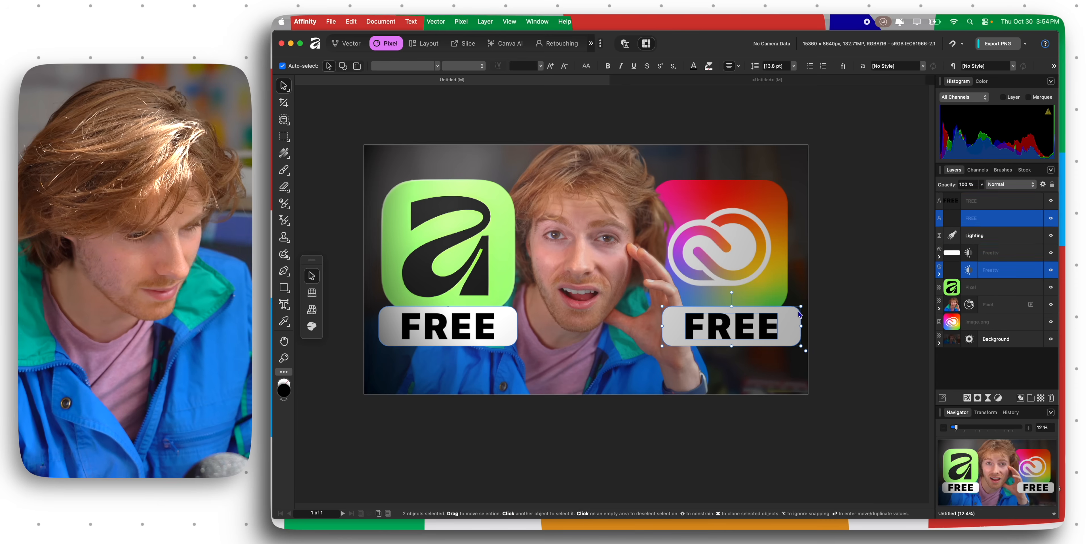
- Change the copied label to $838.56/yr and shrink its box to fit the text
left_click(347, 43)
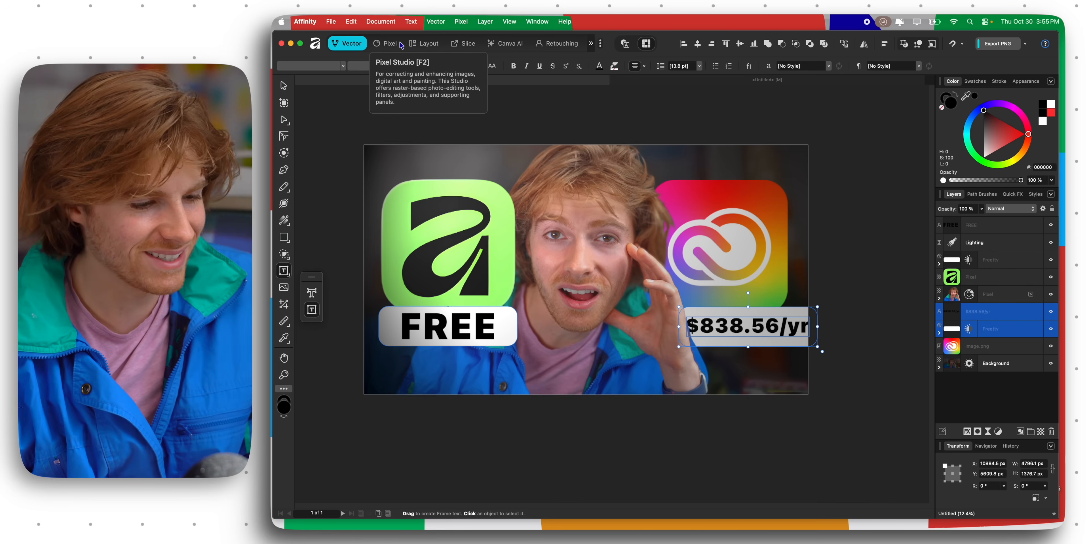
left_click(387, 43)
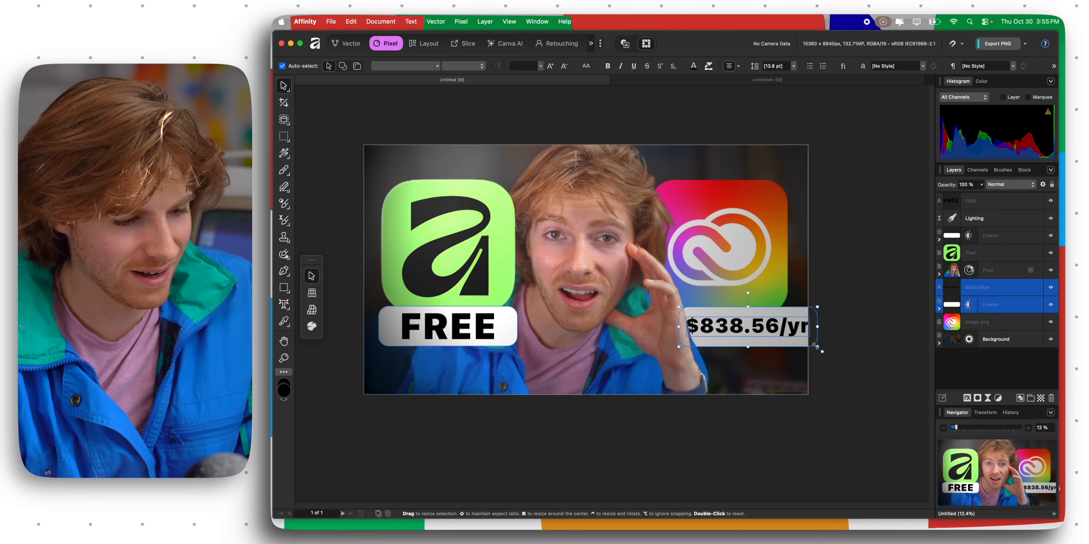
left_click_drag(819, 347, 793, 346)
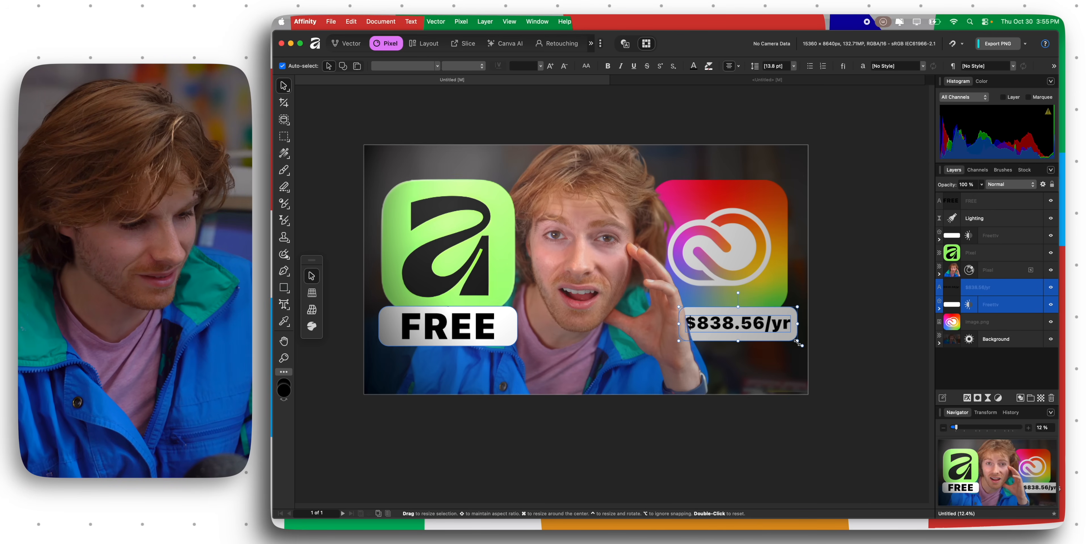
left_click_drag(739, 323, 726, 323)
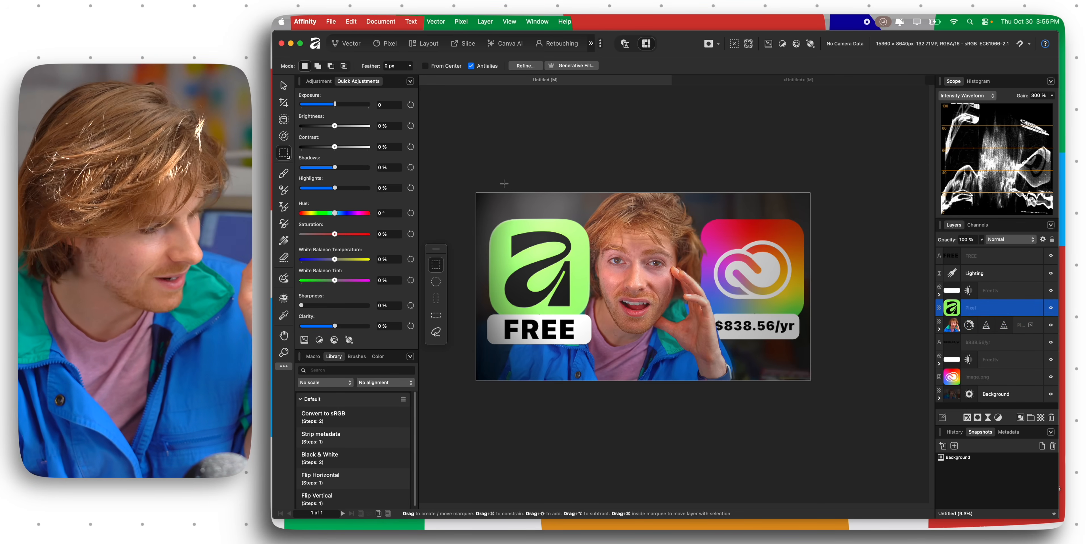
- Raise the Affinity icon's Saturation slider to 35% in Quick Adjustments
left_click_drag(315, 234, 346, 234)
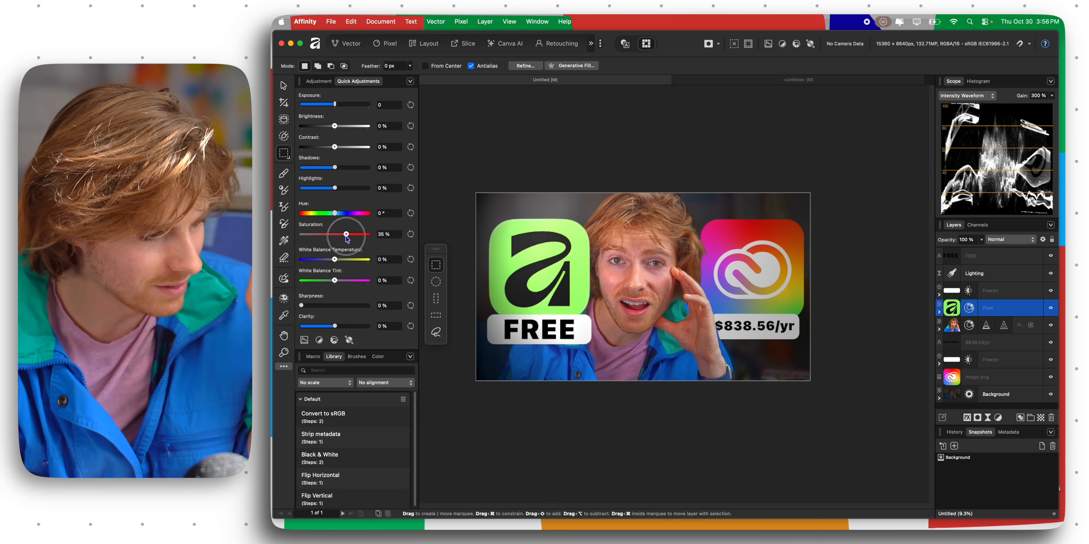
left_click_drag(347, 234, 361, 234)
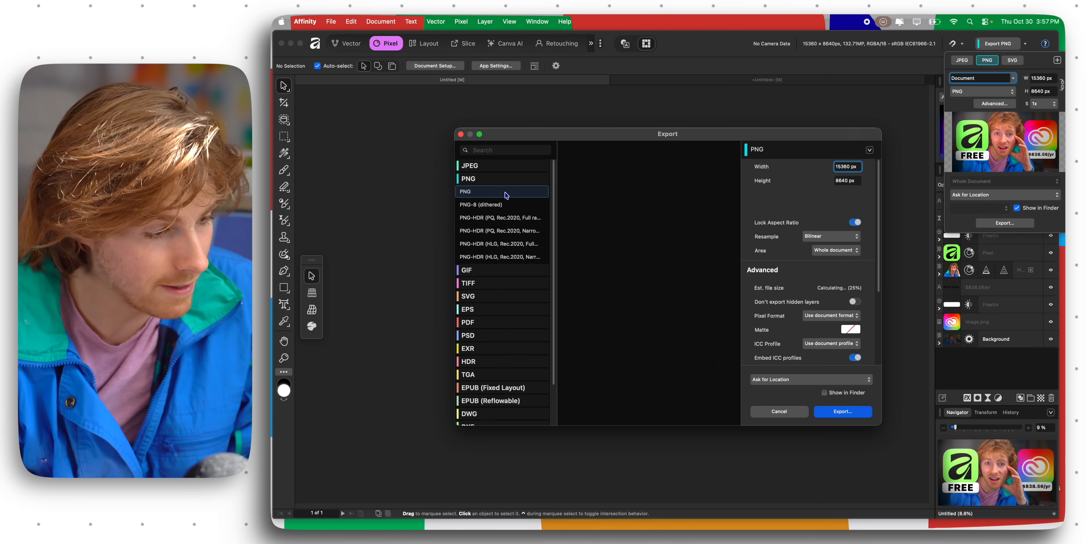
- Export the thumbnail as a 15360 × 8640 PNG to the Desktop and reopen the Advanced settings
left_click(842, 412)
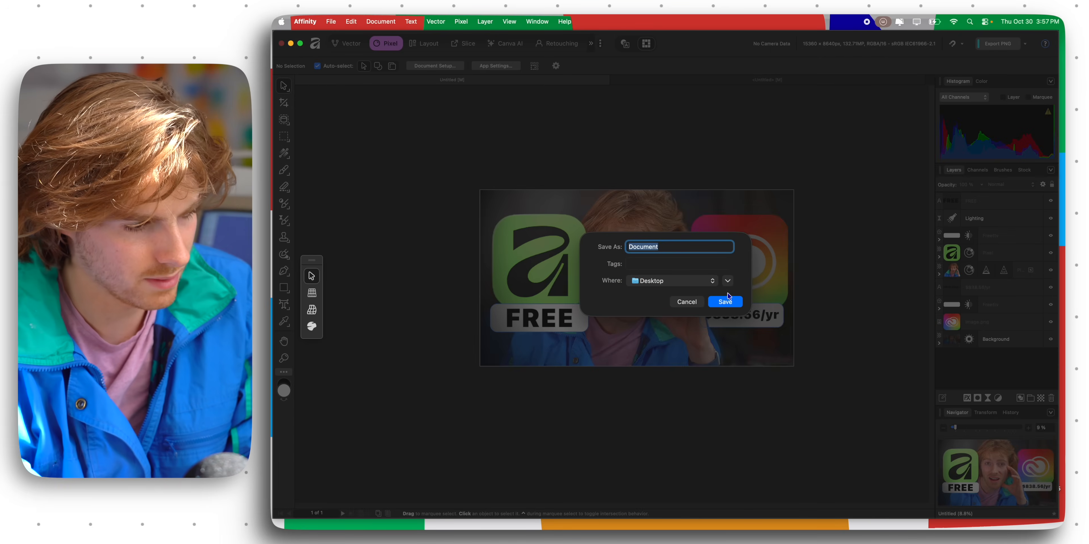
left_click(724, 301)
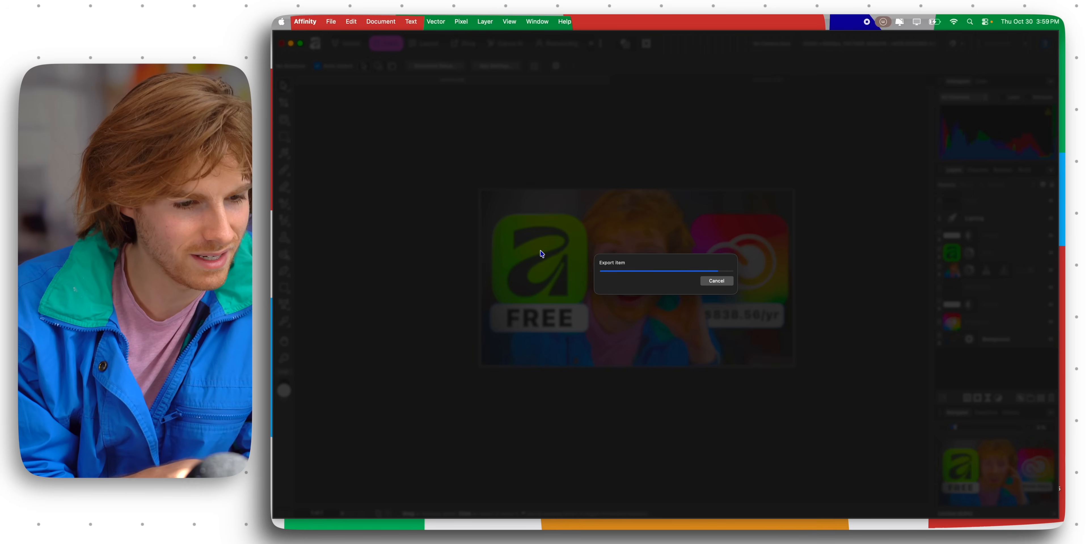
mouse_move(658, 243)
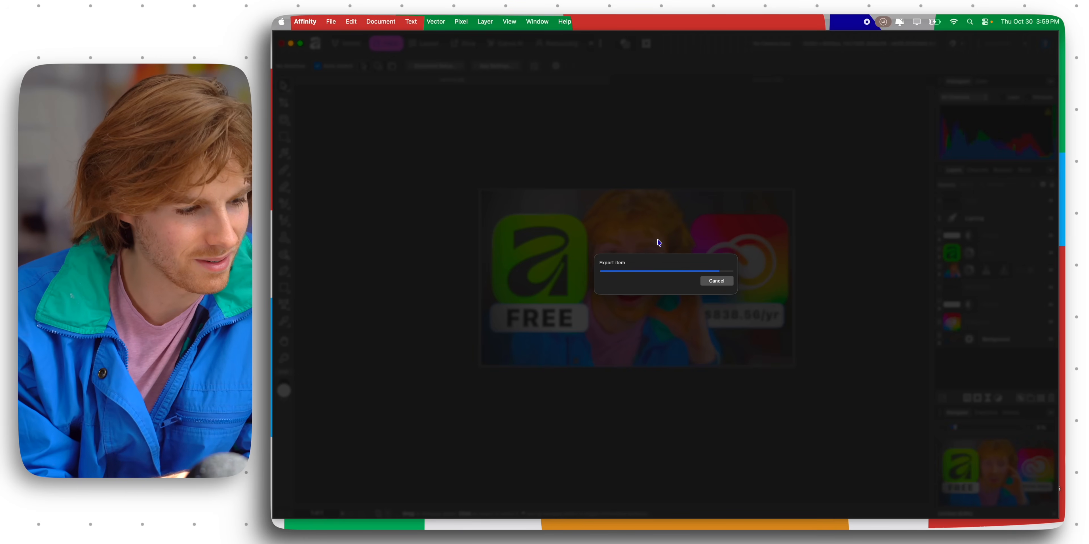
mouse_move(681, 304)
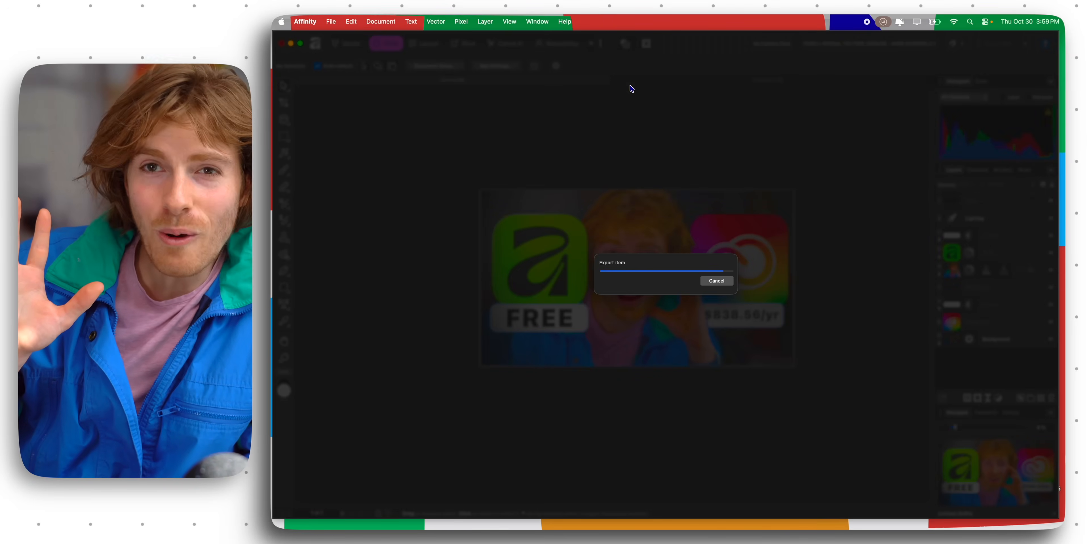
mouse_move(625, 87)
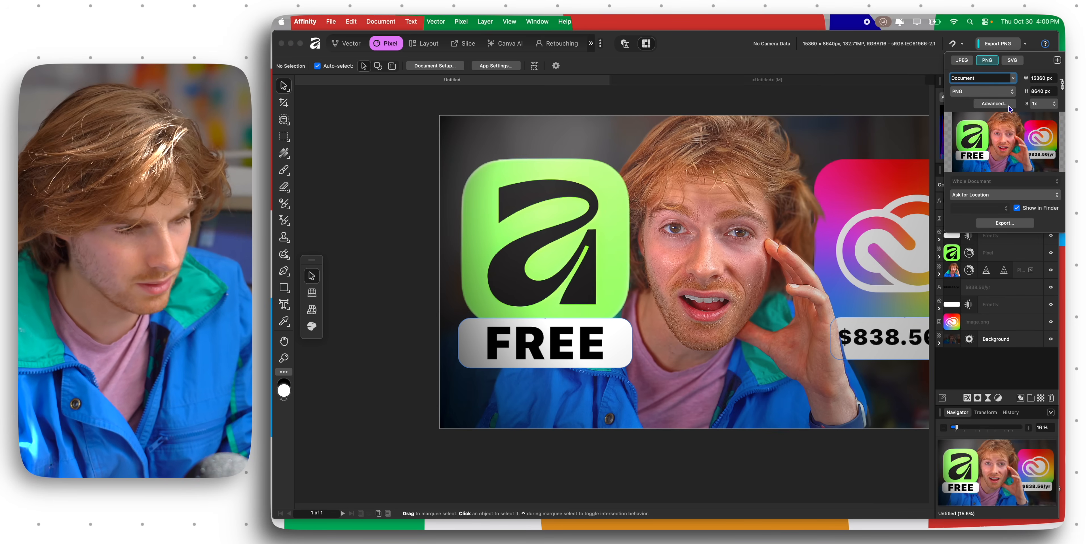
left_click(993, 103)
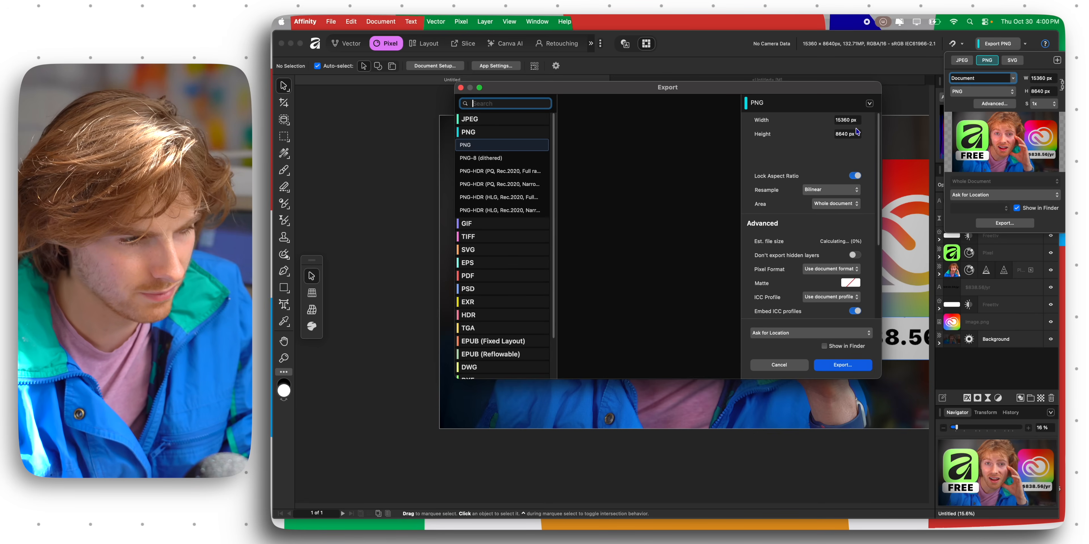
left_click(842, 364)
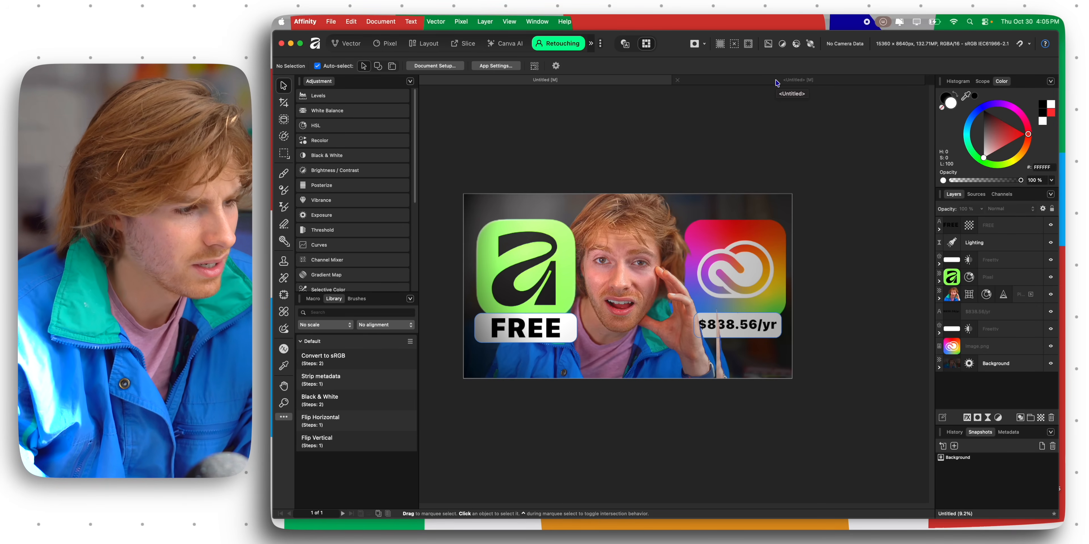
left_click(485, 21)
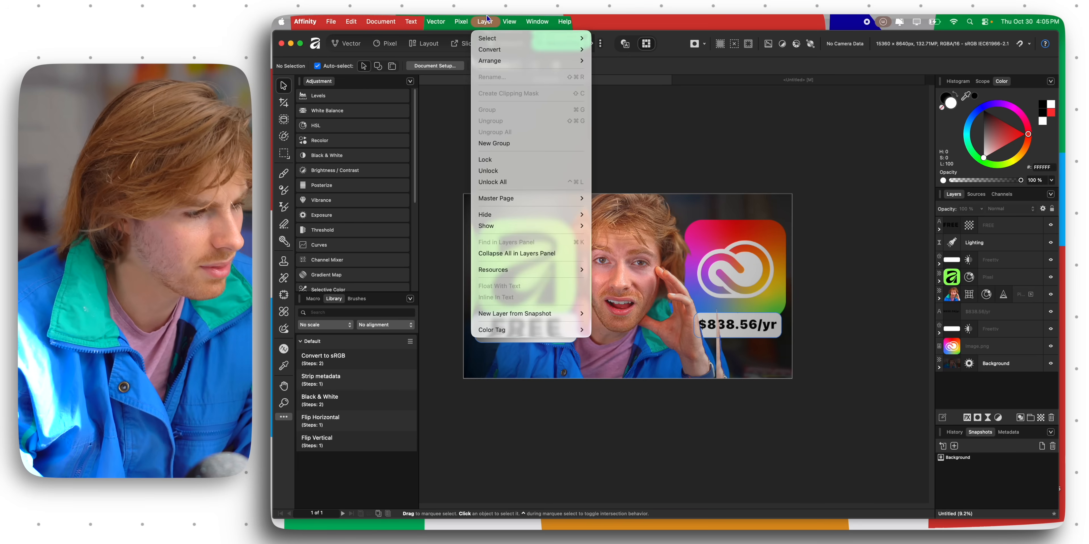
left_click(460, 21)
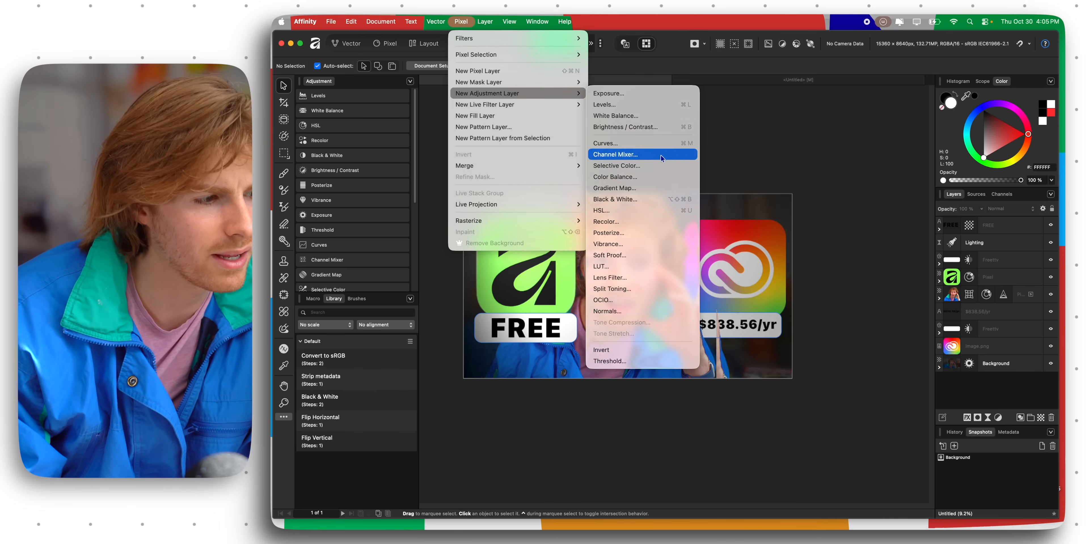
left_click(436, 22)
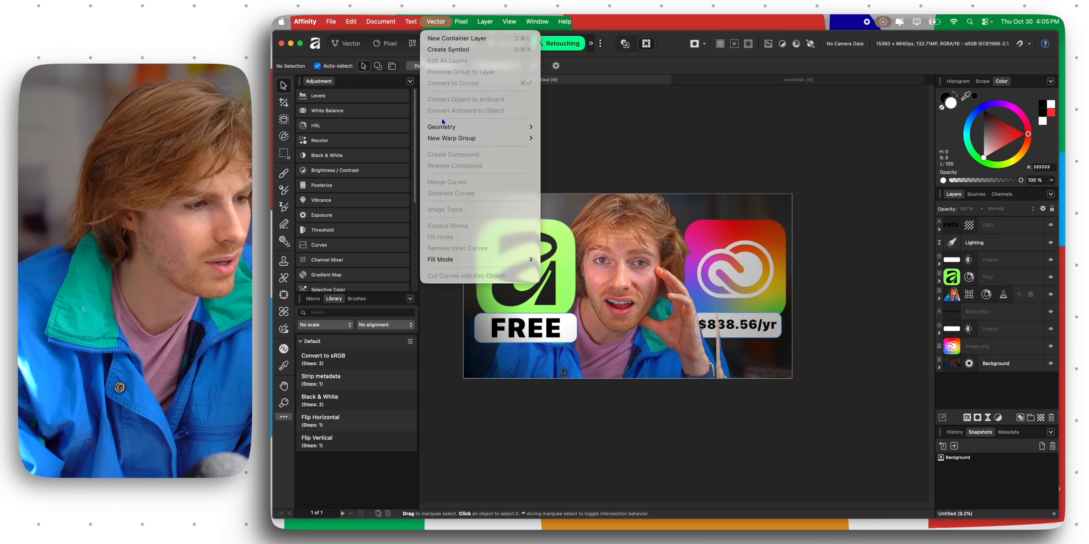
left_click(381, 22)
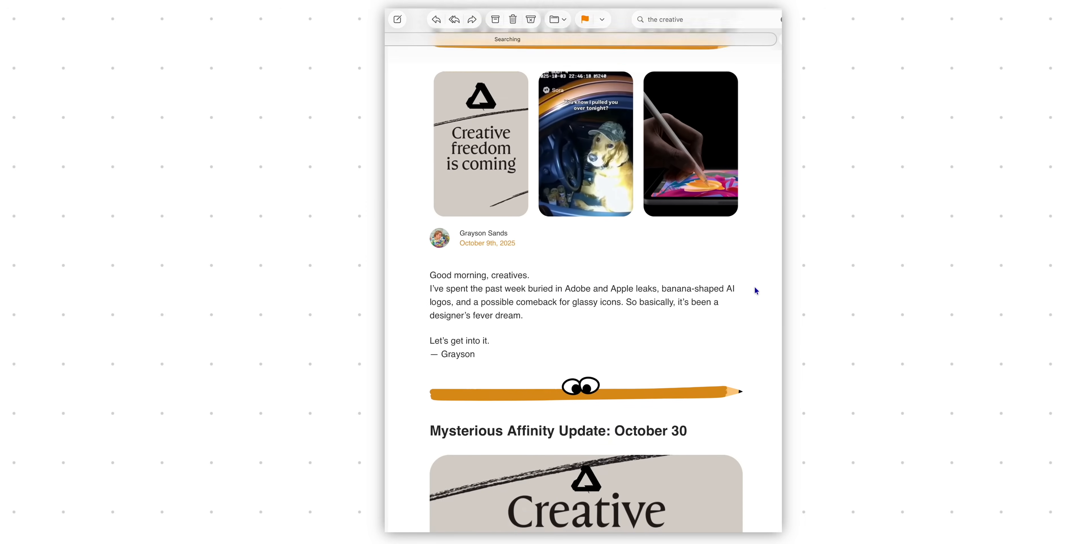
- Scroll the newsletter down past the Affinity and Sora 2 sections to the Apple October Event story
scroll("down", 3)
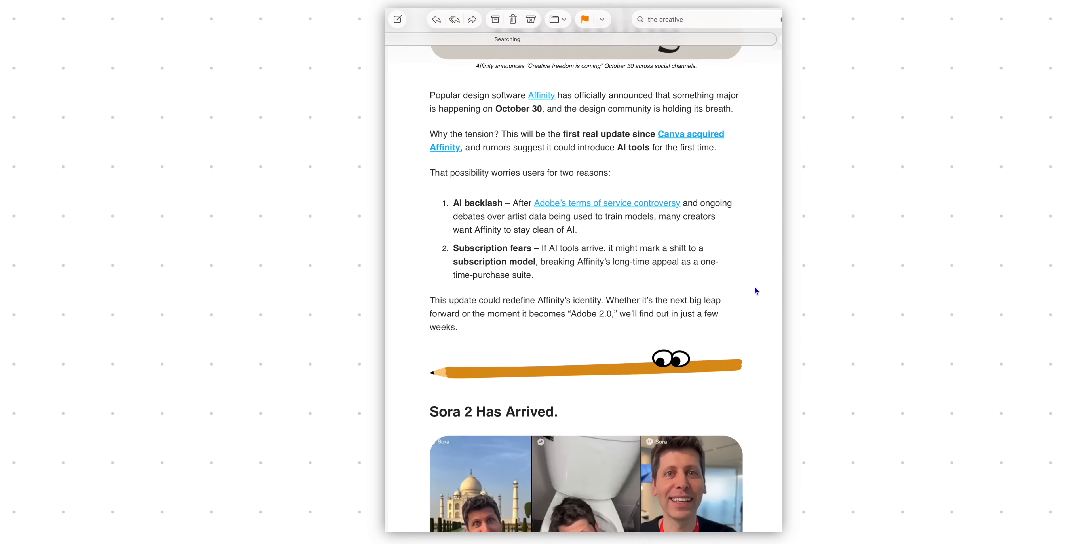
scroll("down", 3)
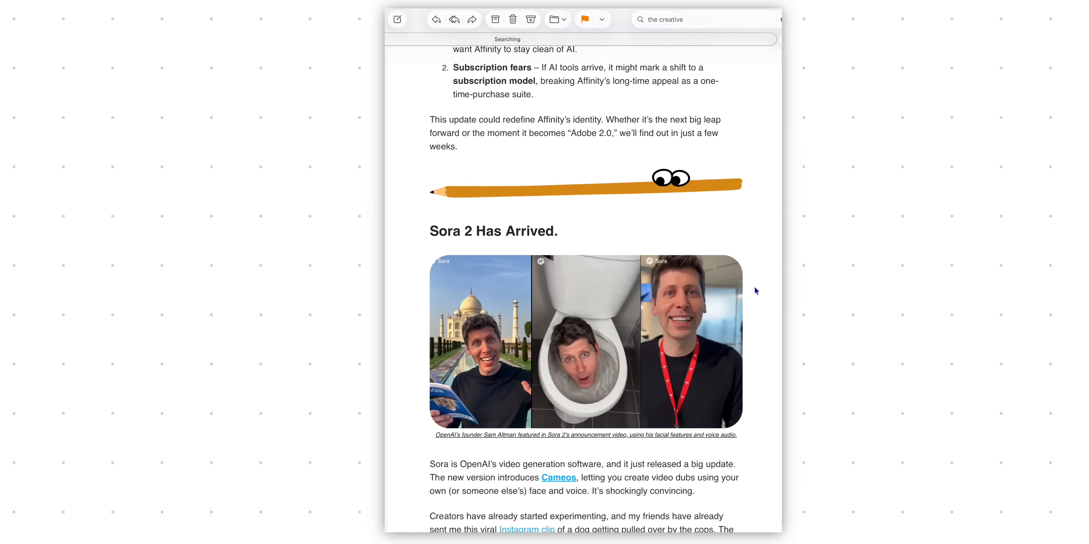
scroll("down", 3)
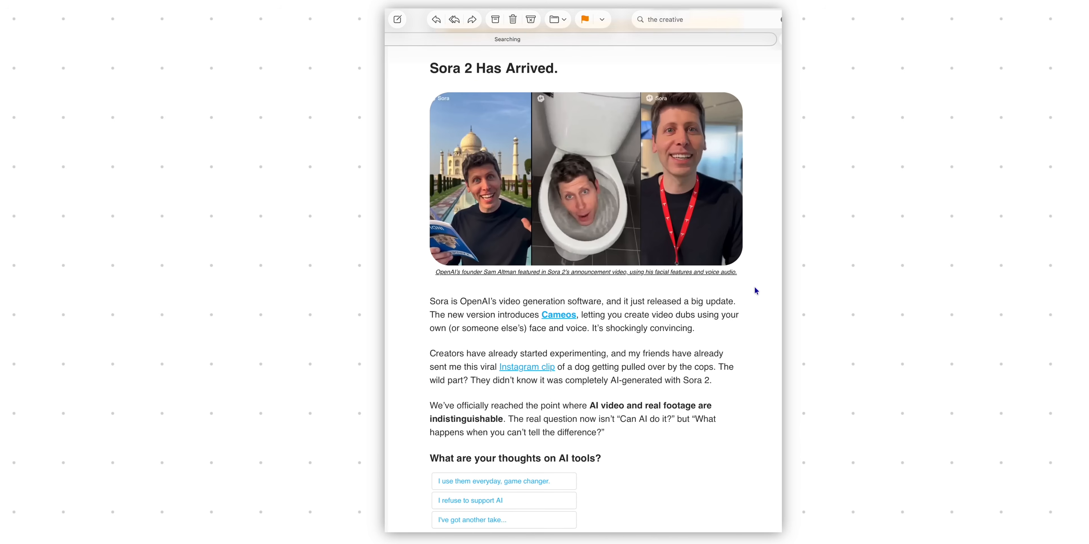
scroll("down", 3)
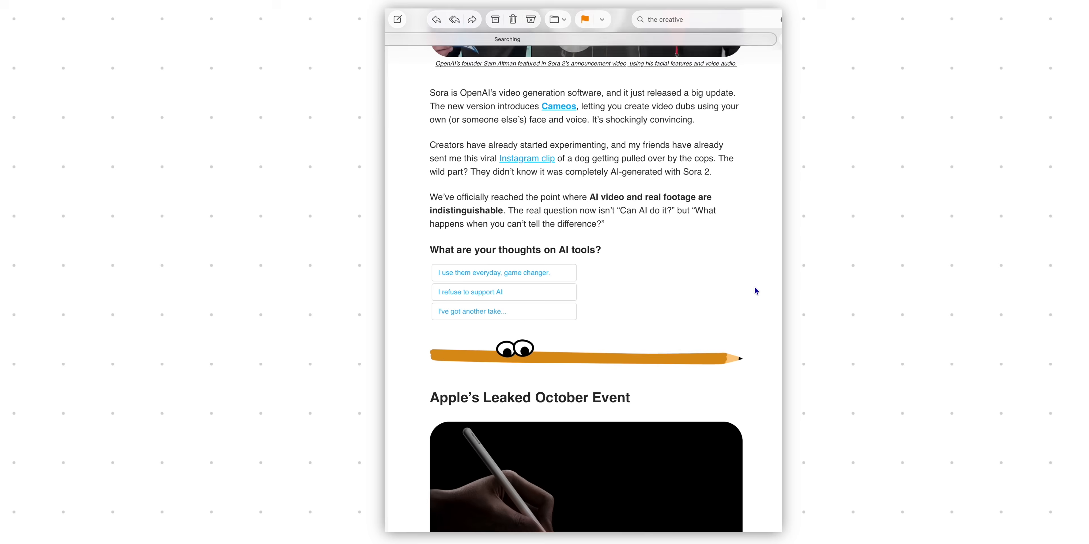
scroll("down", 3)
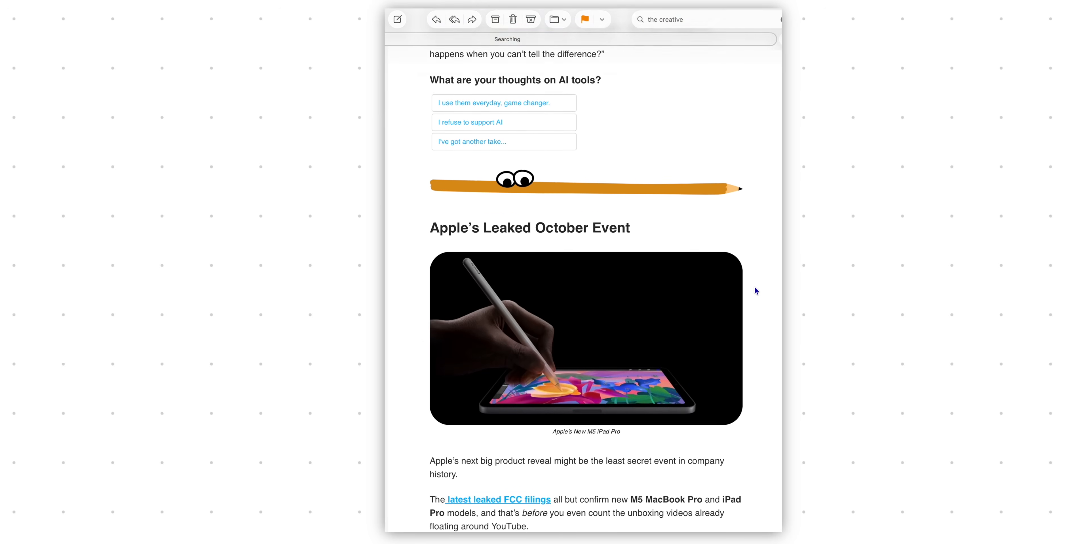
scroll("down", 3)
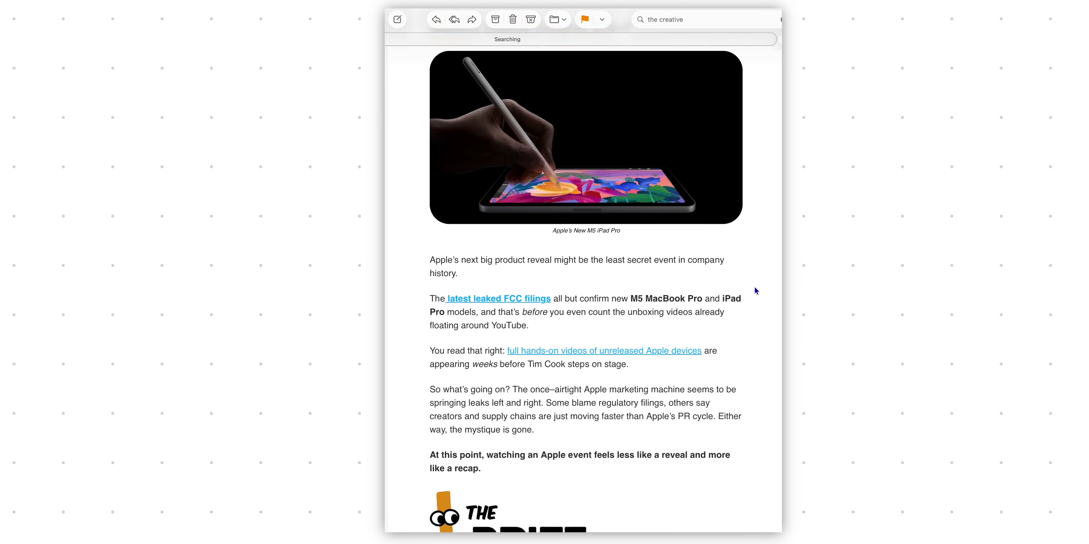